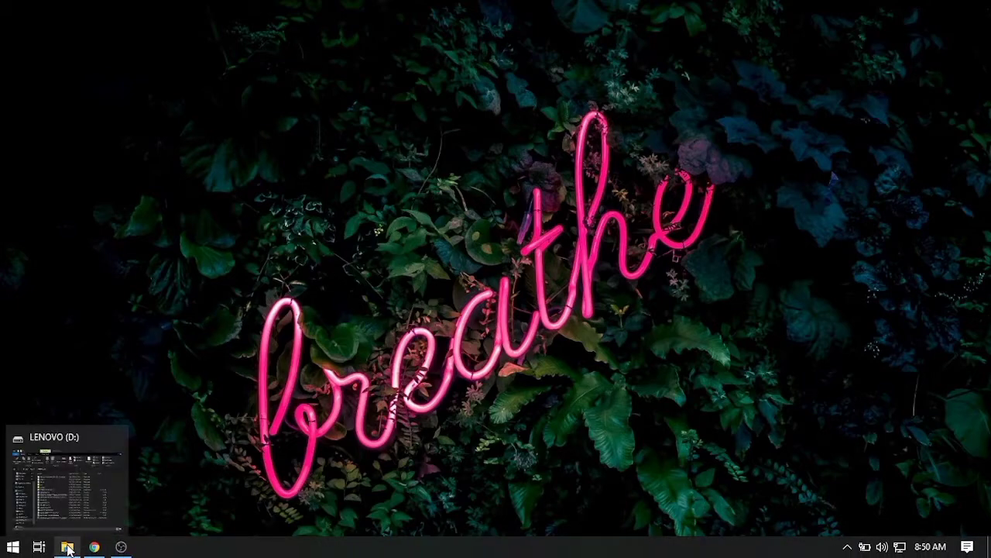
# - In File Explorer, make a new folder on LENOVO (D:) named ExampleMVC
pyautogui.click(67, 547)
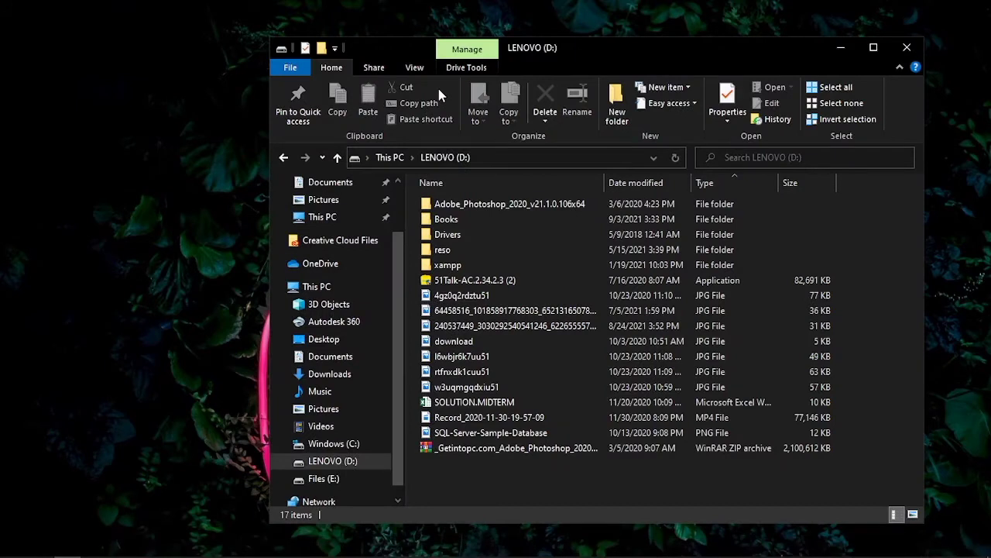
pyautogui.moveTo(544, 101)
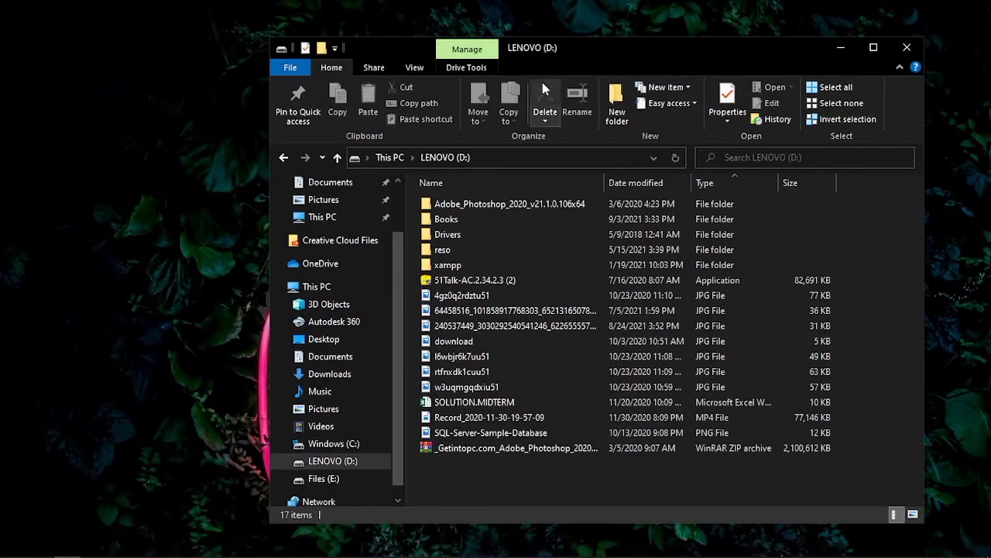
pyautogui.moveTo(573, 173)
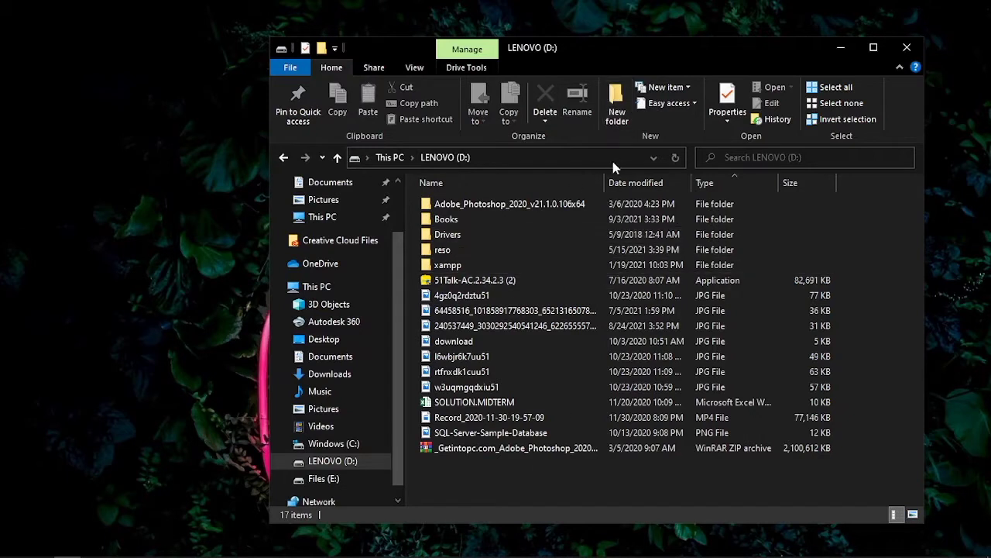
pyautogui.moveTo(617, 101)
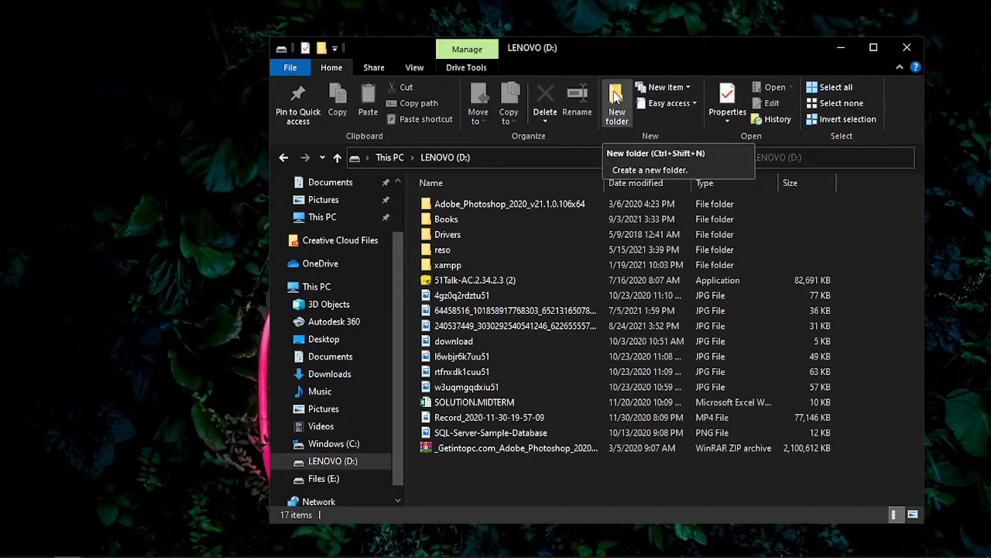
pyautogui.click(617, 104)
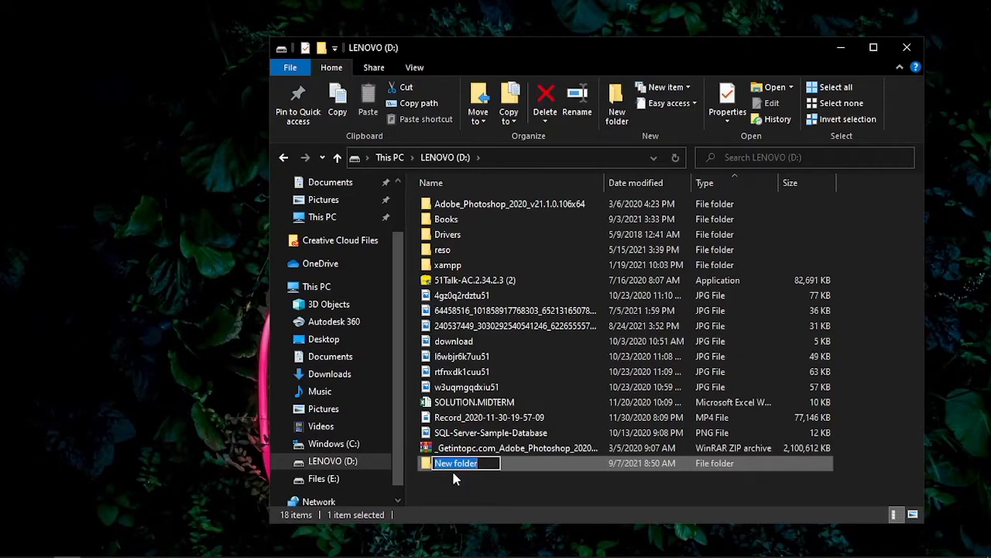
pyautogui.write('Exam')
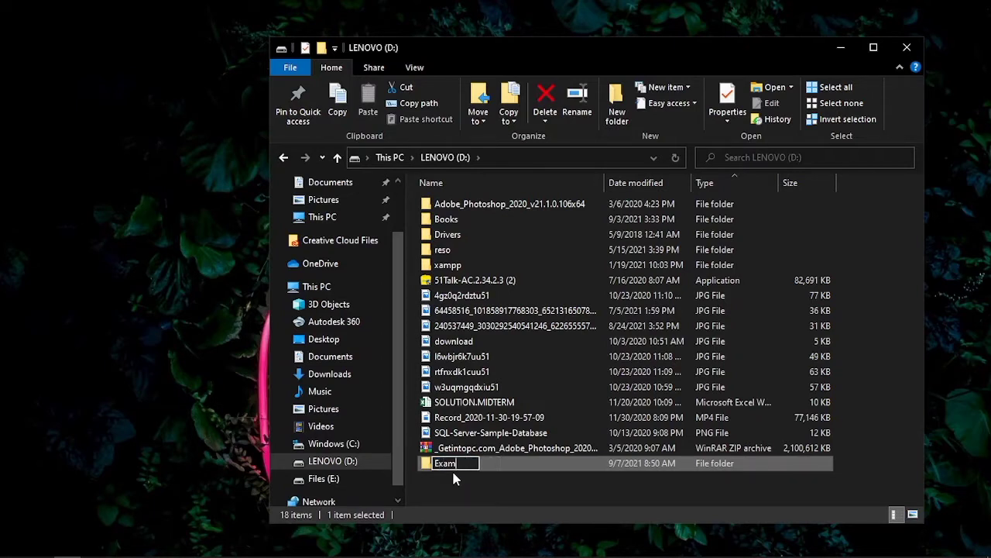
pyautogui.write('pleM')
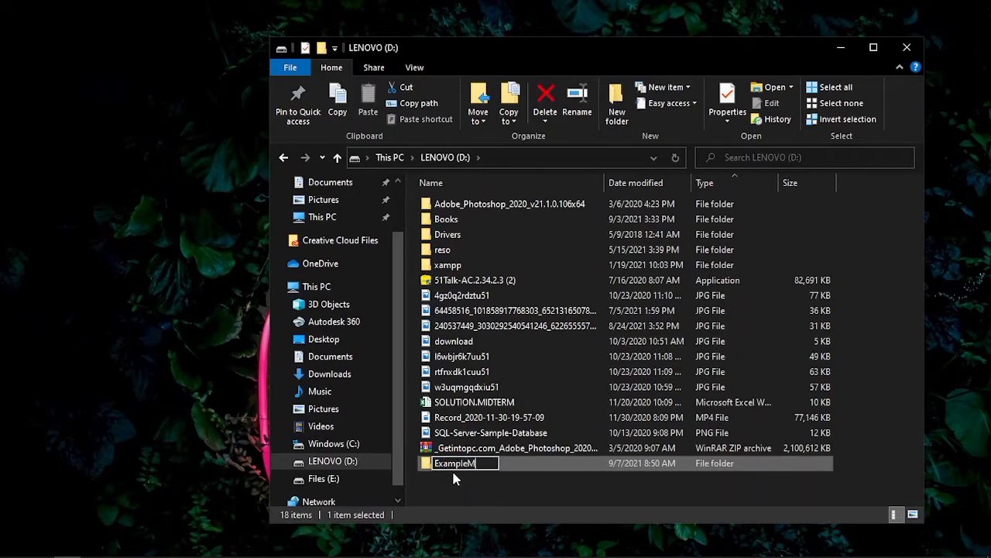
pyautogui.write('VC')
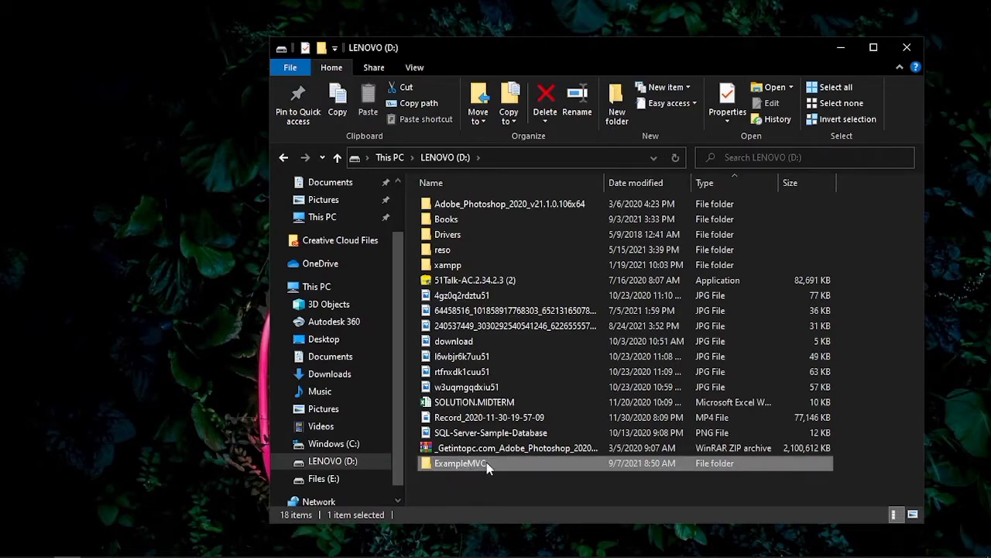
# - Open ExampleMVC, try a context-menu option, and dismiss the Restrictions error
pyautogui.doubleClick(460, 463)
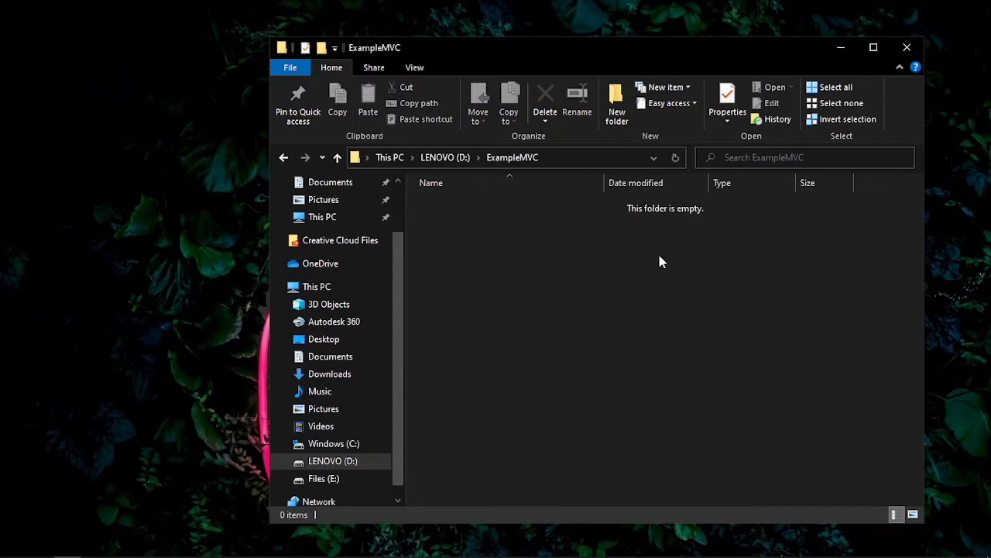
pyautogui.moveTo(581, 256)
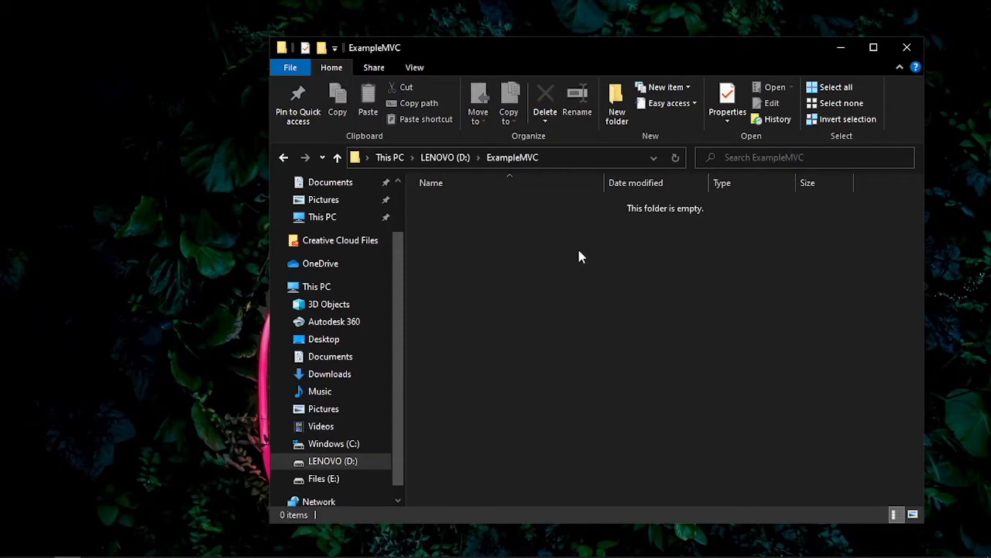
pyautogui.rightClick(570, 256)
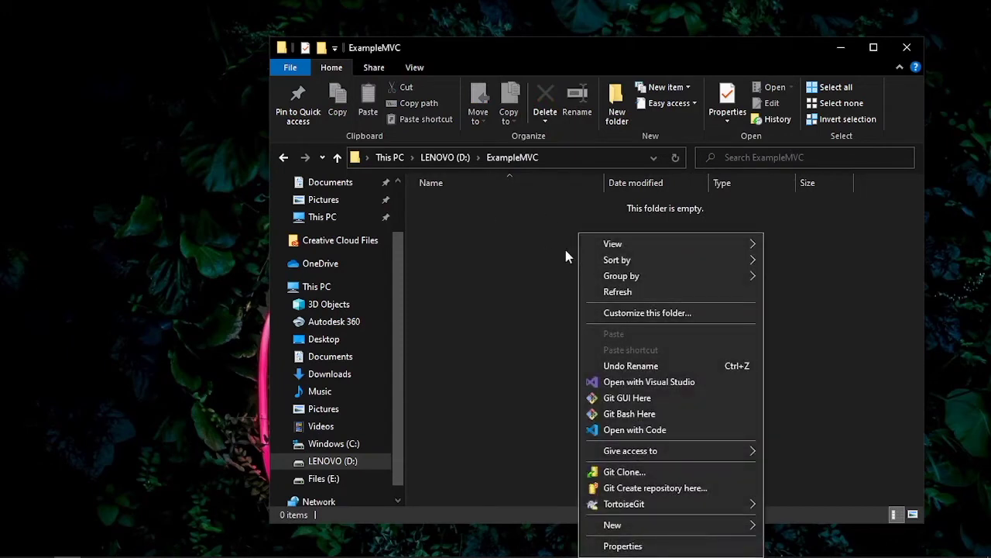
pyautogui.moveTo(615, 341)
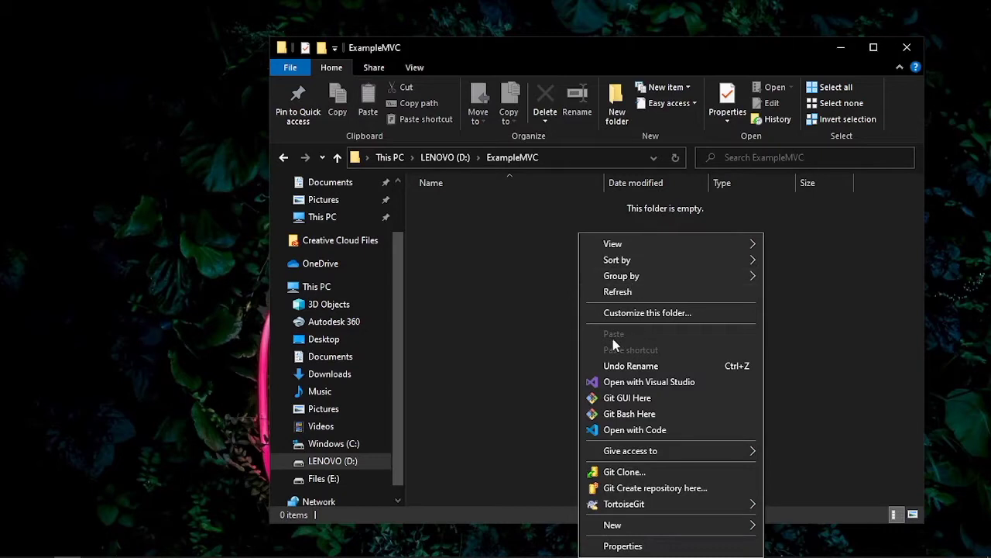
pyautogui.moveTo(635, 430)
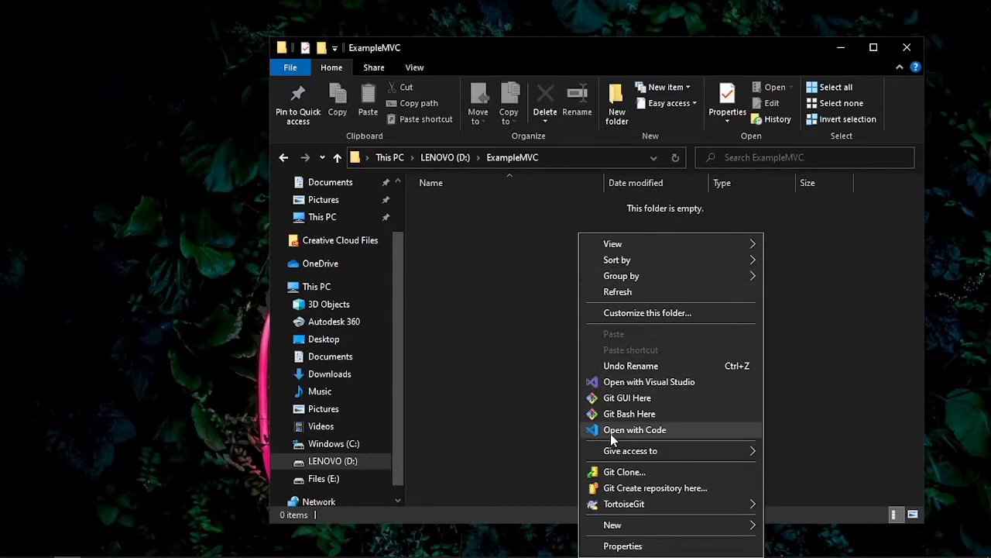
pyautogui.moveTo(616, 445)
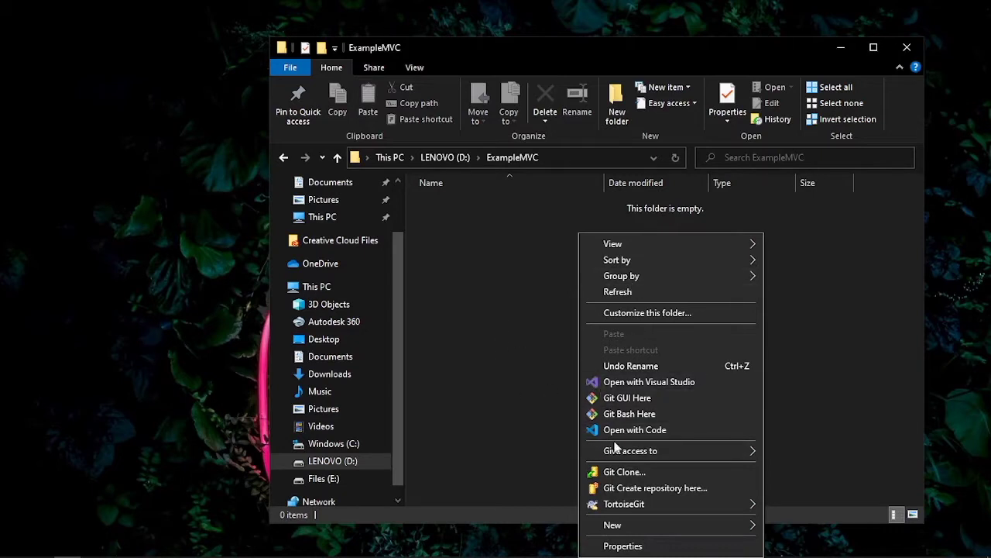
pyautogui.moveTo(601, 447)
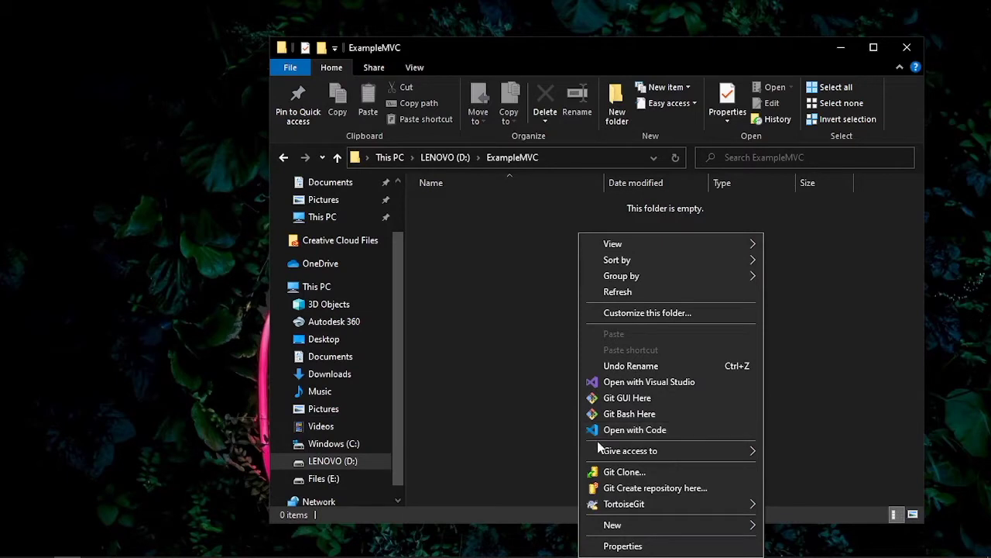
pyautogui.click(542, 283)
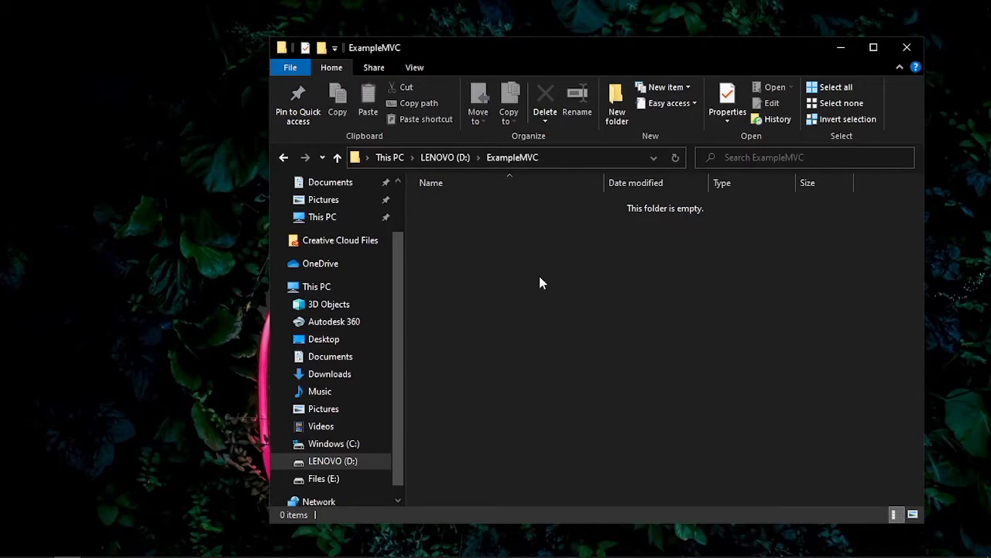
pyautogui.rightClick(542, 283)
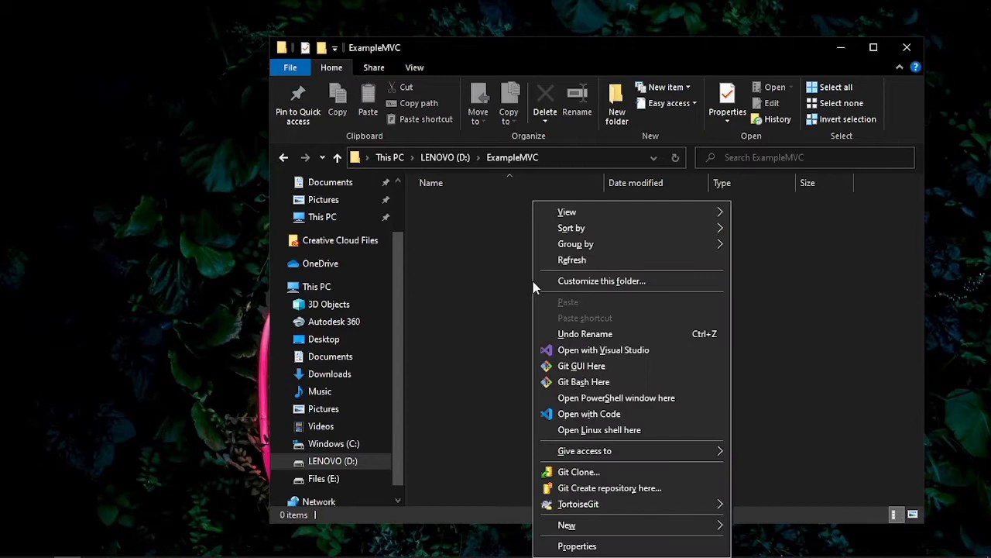
pyautogui.moveTo(616, 398)
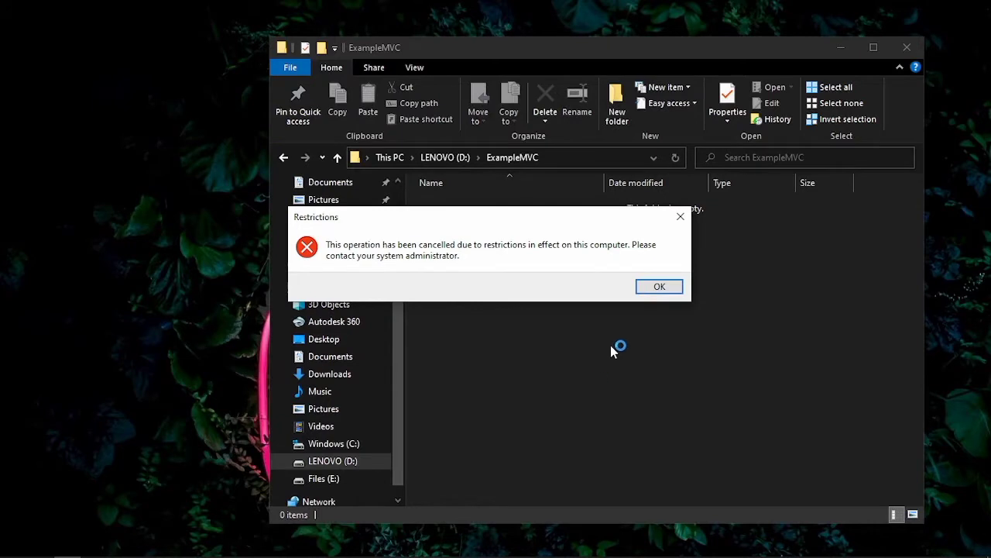
pyautogui.click(659, 285)
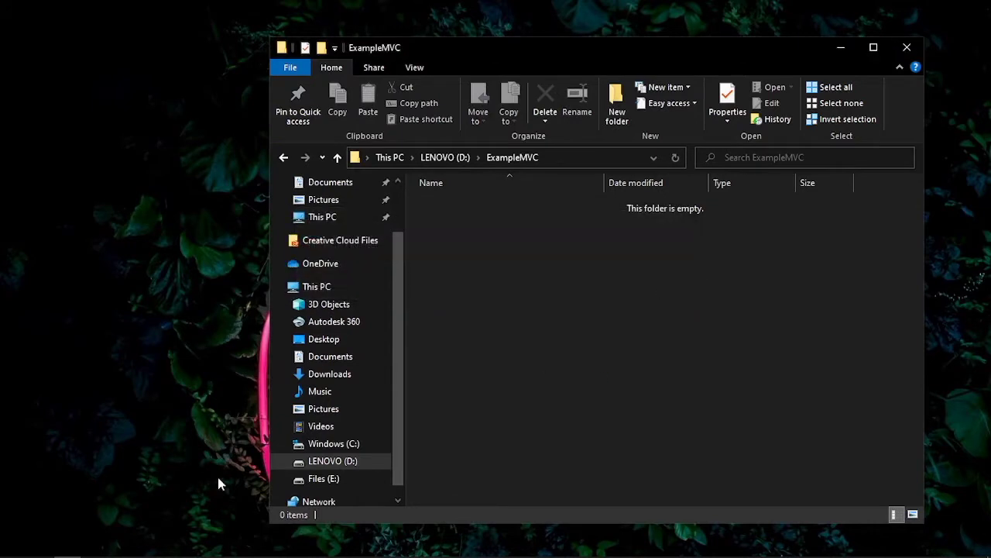
pyautogui.moveTo(684, 290)
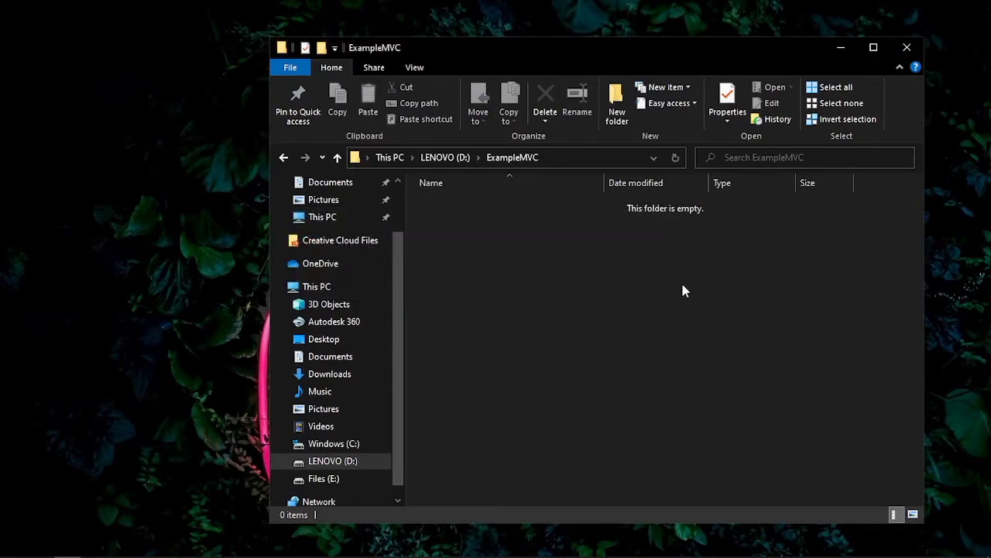
pyautogui.rightClick(684, 291)
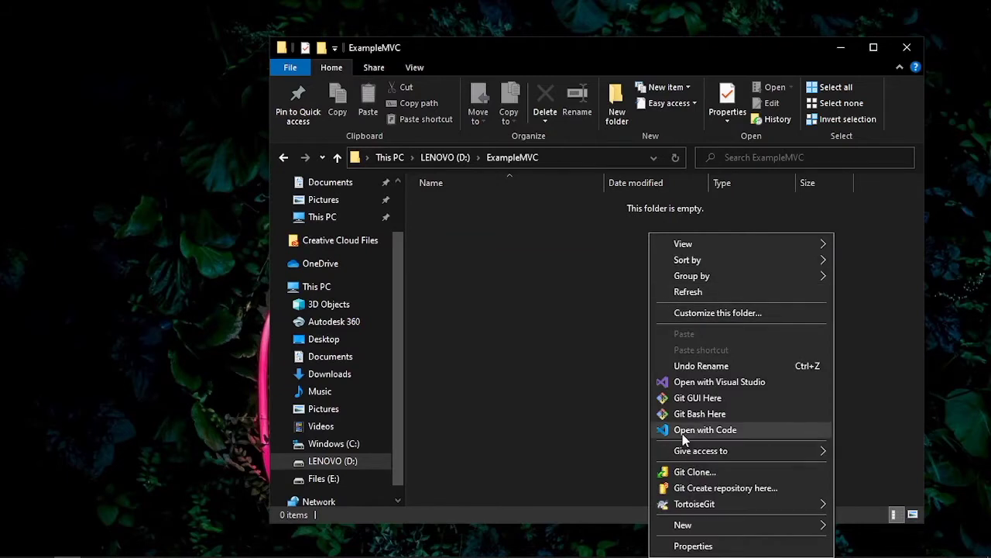
# - Open ExampleMVC with Code, trust its authors, and close the Welcome page
pyautogui.click(418, 218)
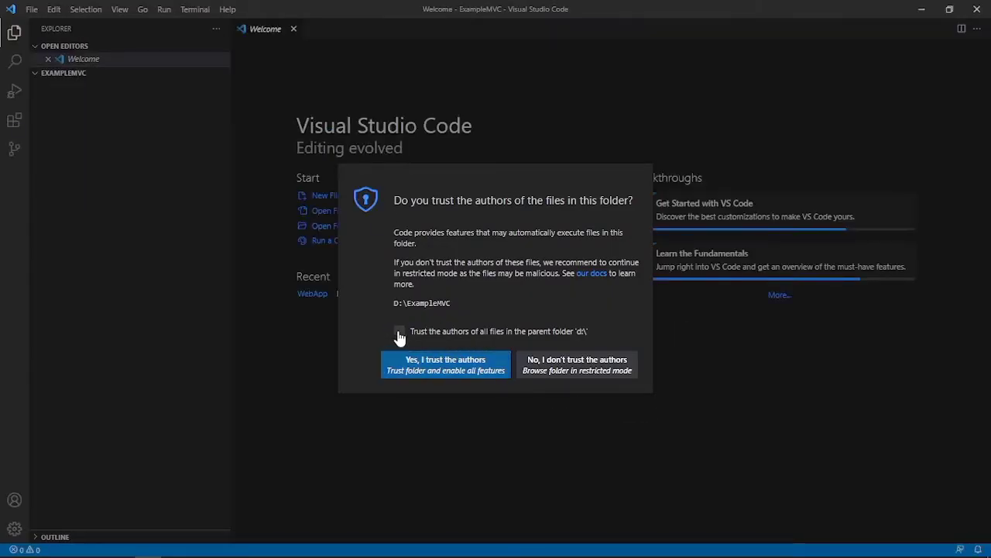
pyautogui.click(445, 364)
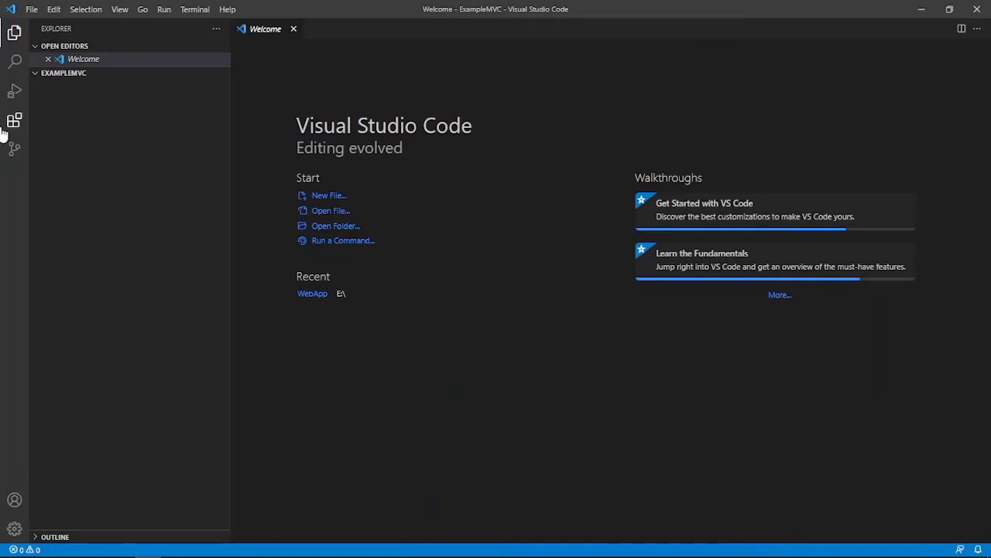
pyautogui.moveTo(295, 28)
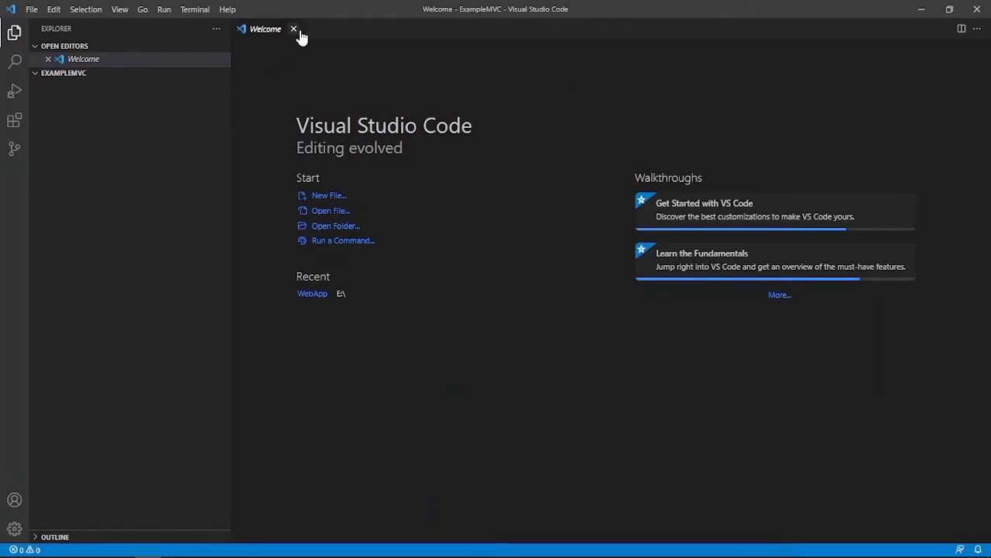
pyautogui.click(294, 28)
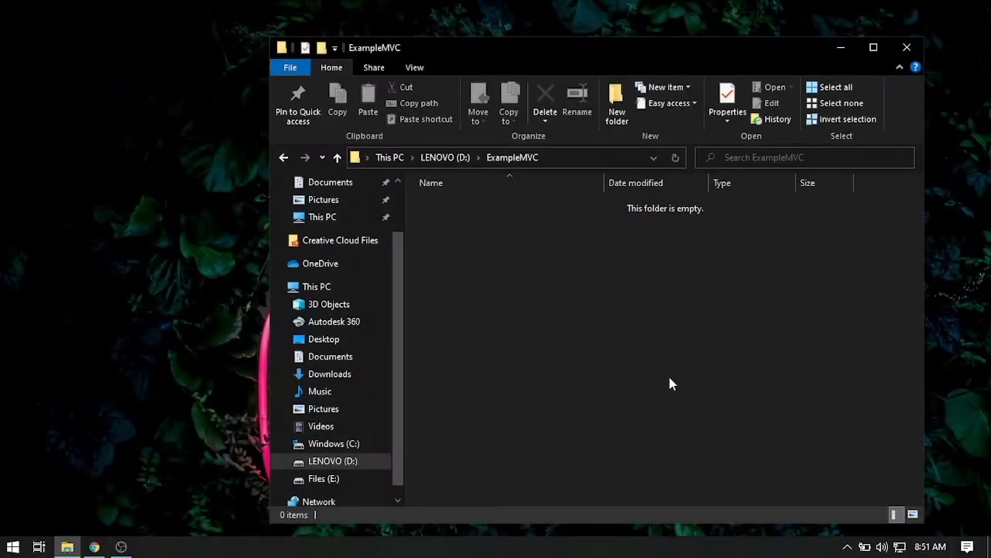
pyautogui.moveTo(599, 265)
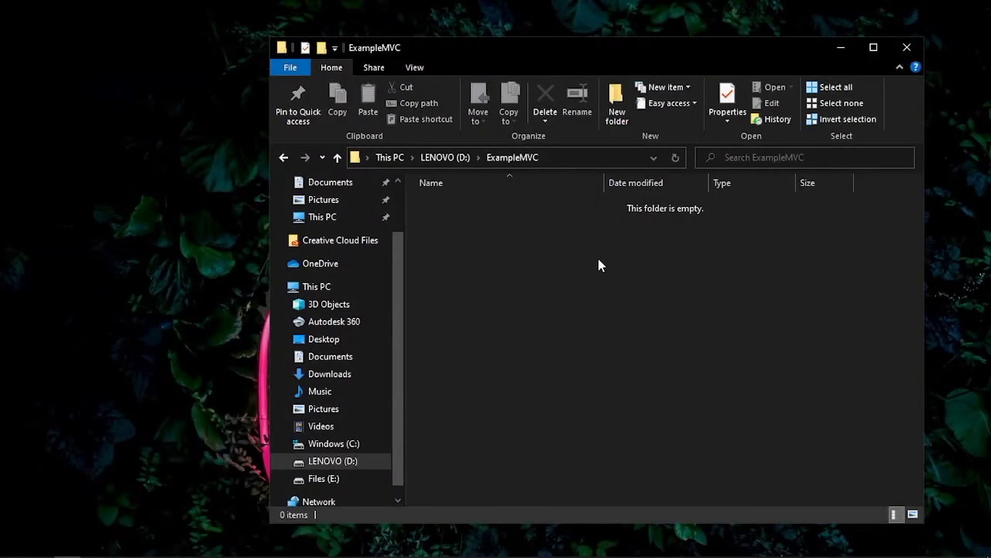
# - Bring up the Windows Start menu over the empty ExampleMVC folder
pyautogui.rightClick(601, 265)
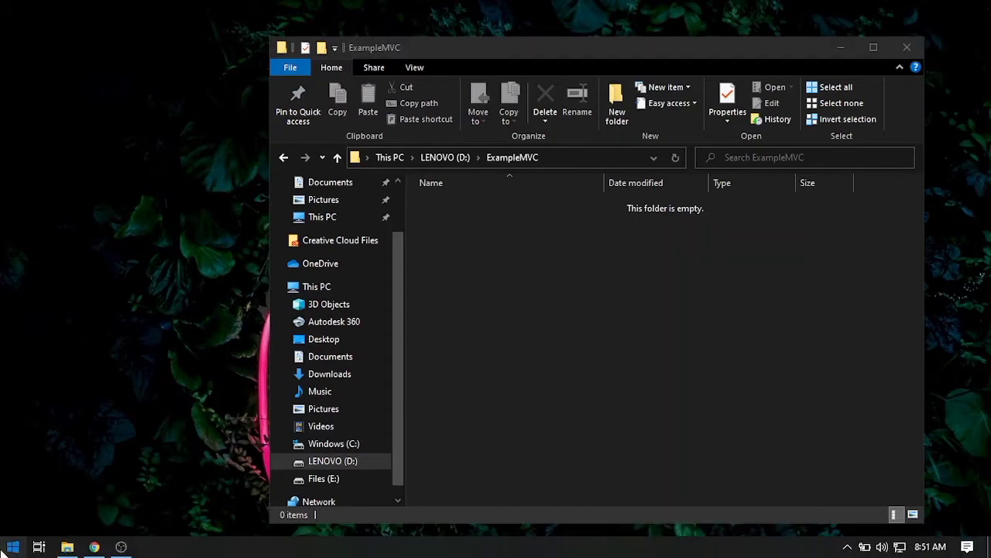
pyautogui.click(11, 547)
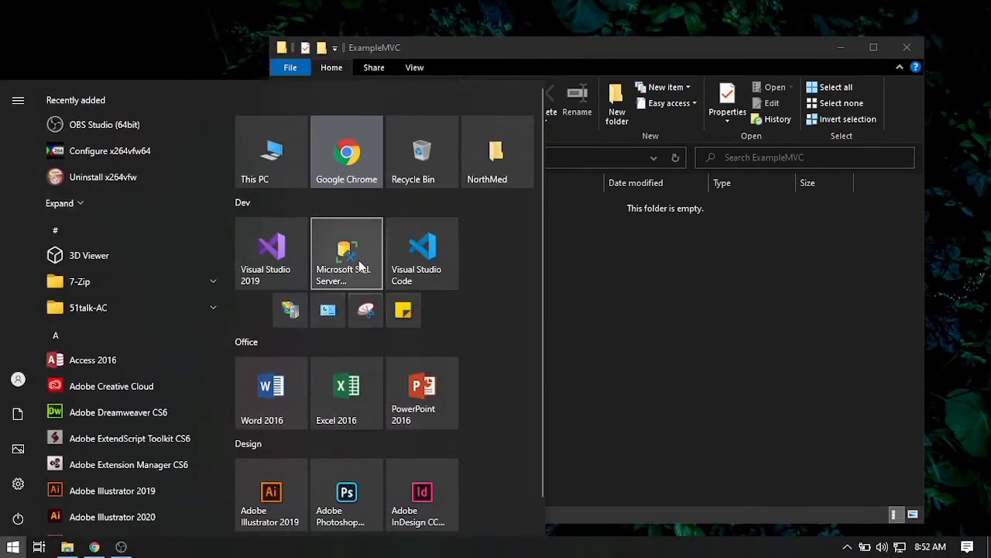
pyautogui.moveTo(422, 253)
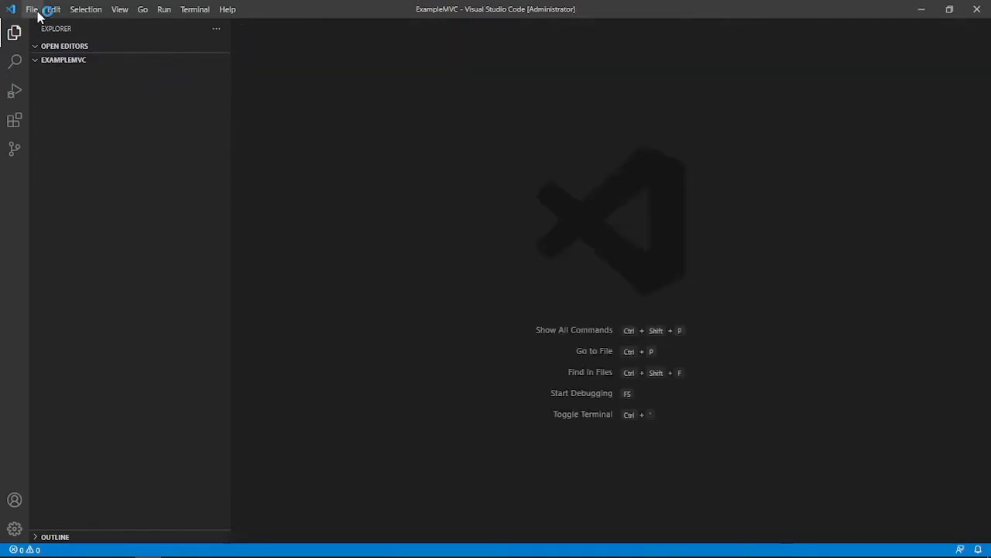
# - Open D:\ExampleMVC as the workspace folder via File > Open Folder
pyautogui.click(32, 9)
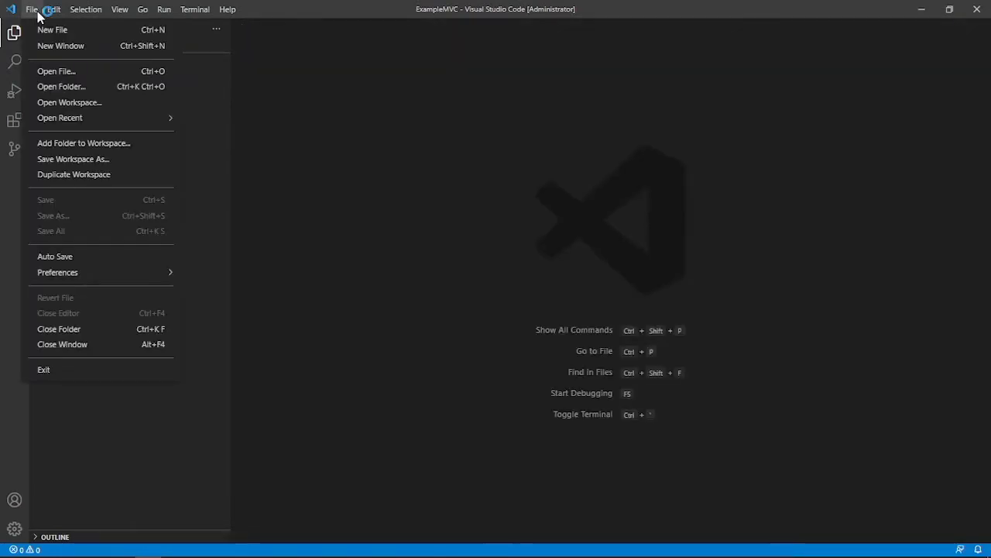
pyautogui.moveTo(61, 45)
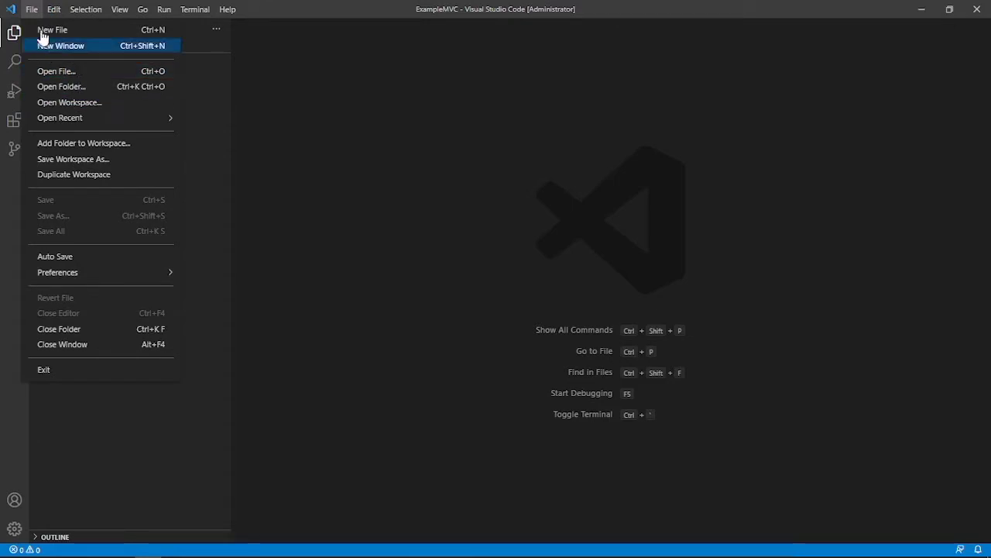
pyautogui.moveTo(65, 86)
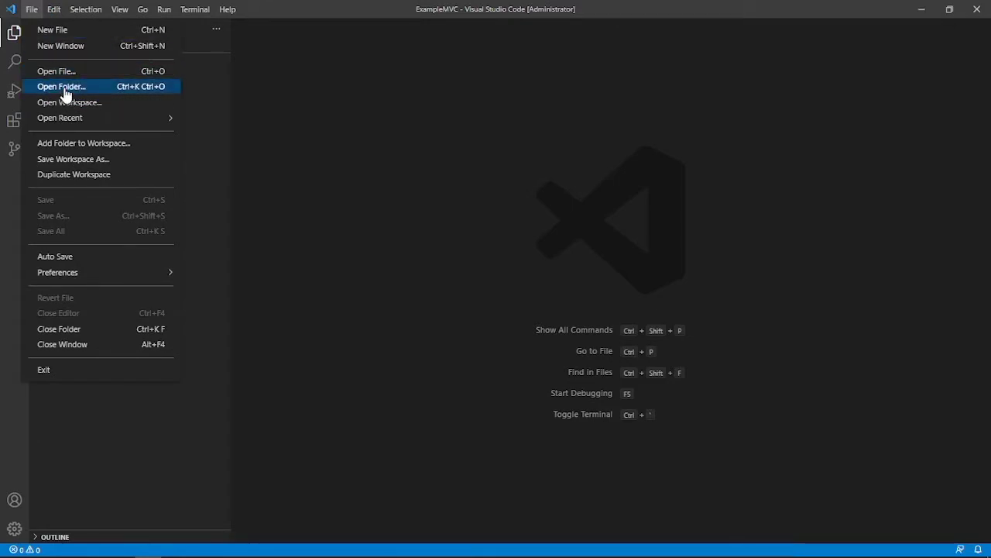
pyautogui.click(62, 86)
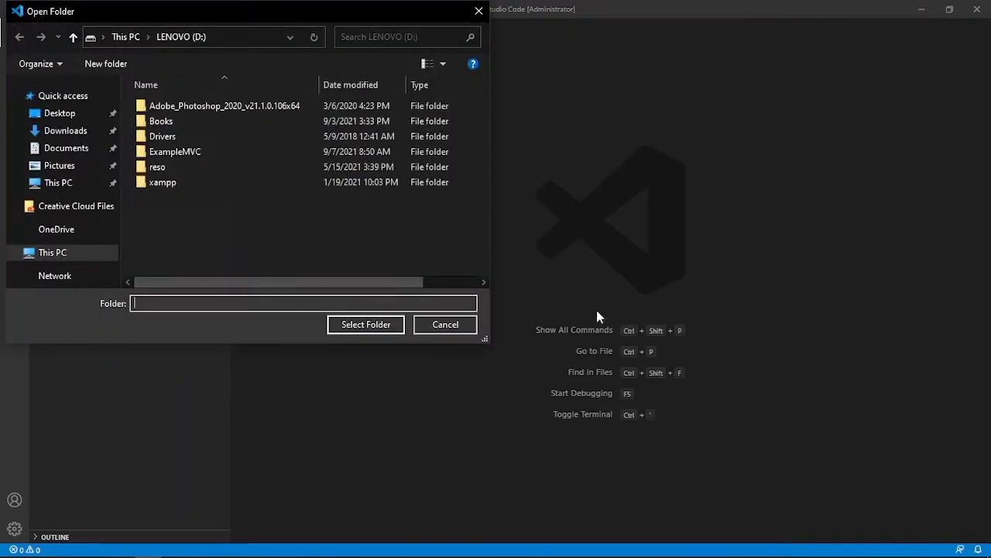
pyautogui.click(52, 251)
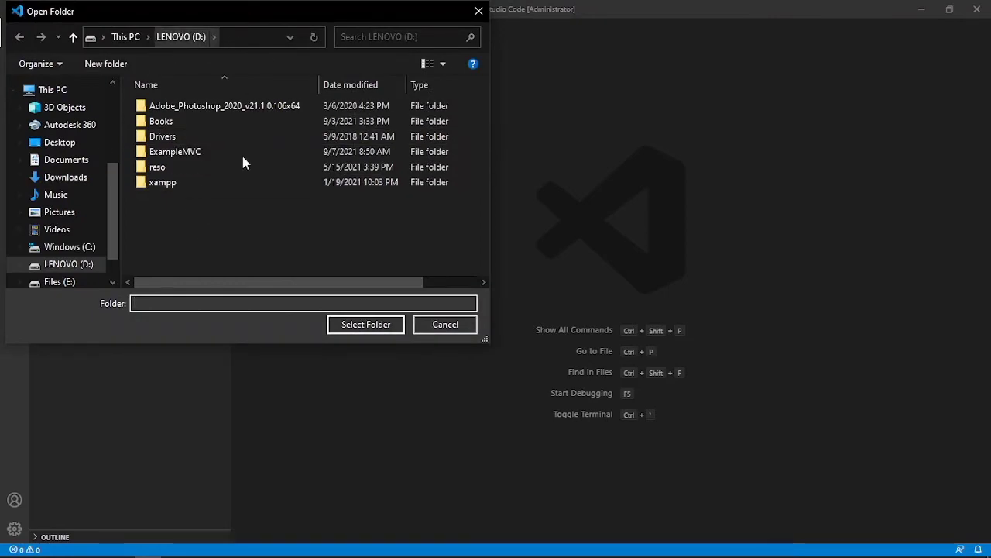
pyautogui.click(175, 151)
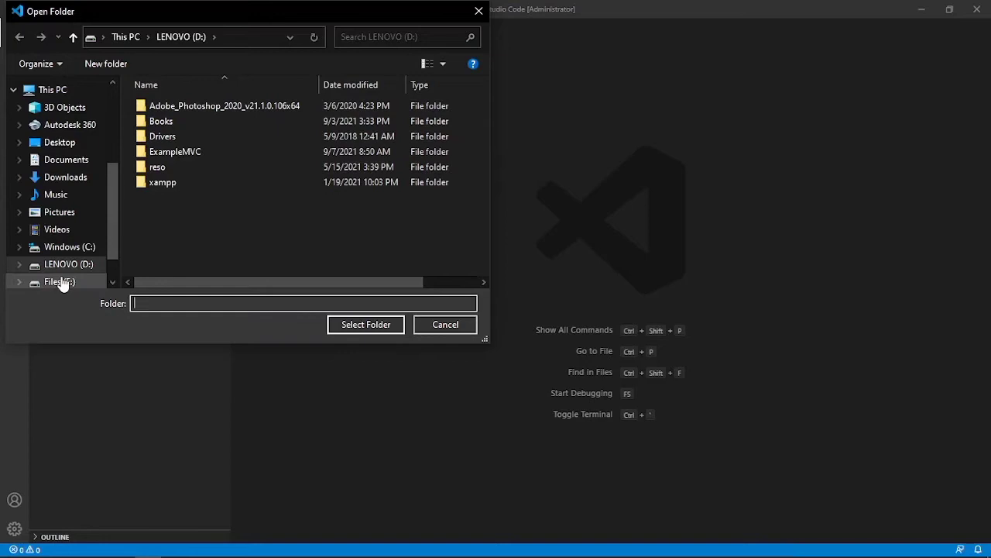
pyautogui.click(68, 264)
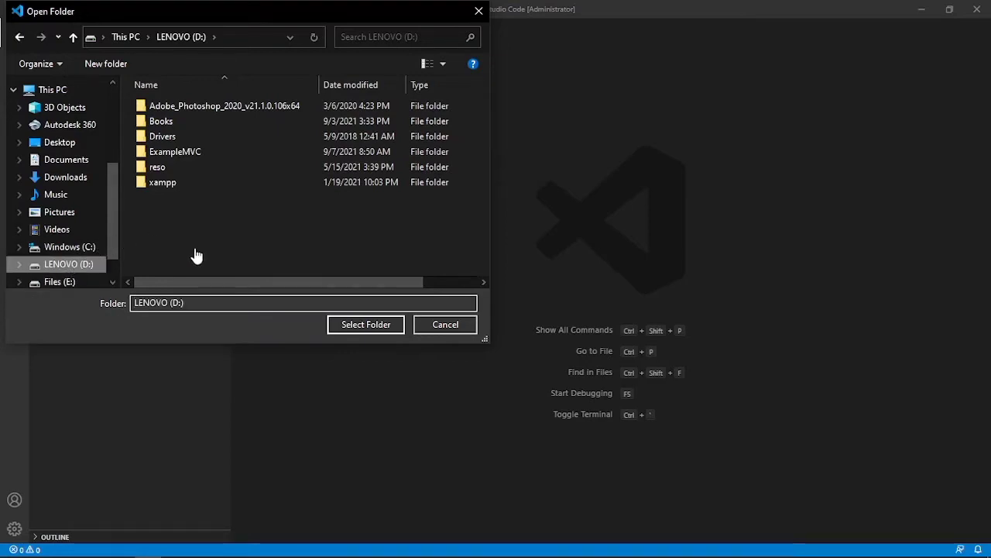
pyautogui.moveTo(446, 324)
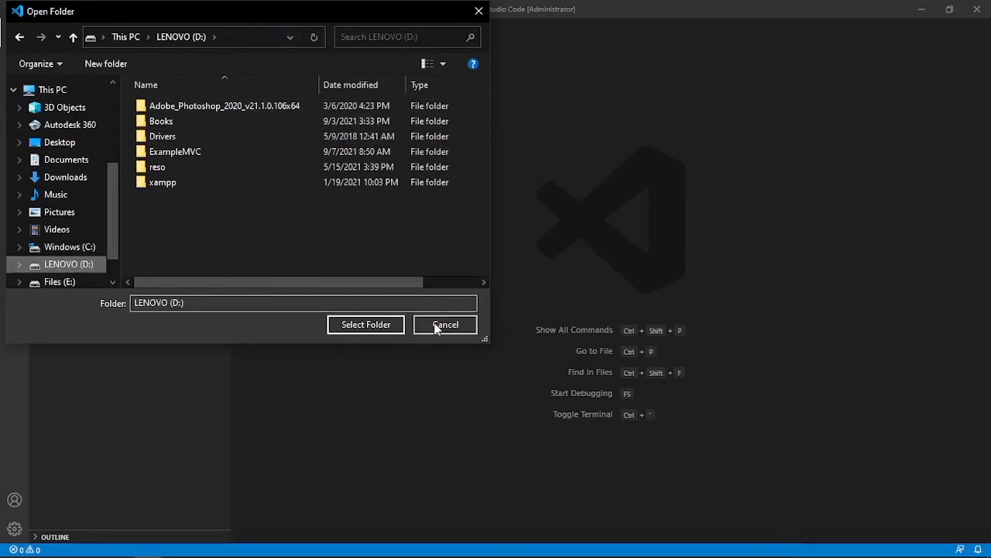
pyautogui.click(174, 151)
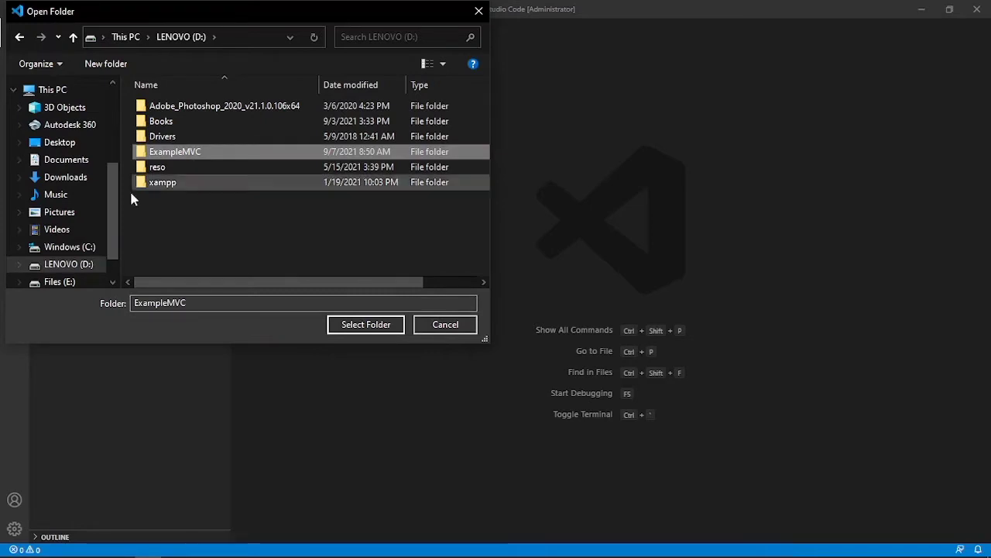
pyautogui.moveTo(366, 324)
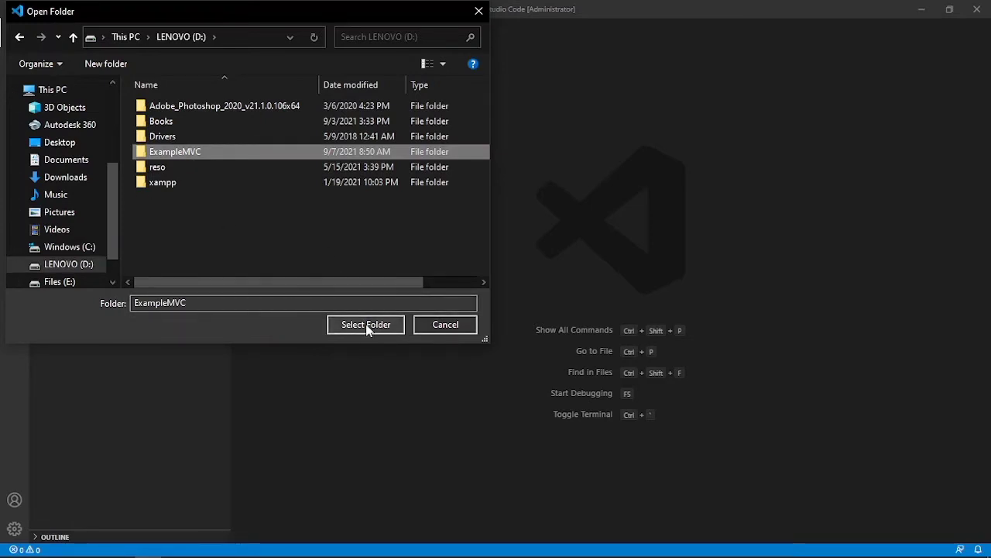
pyautogui.click(365, 324)
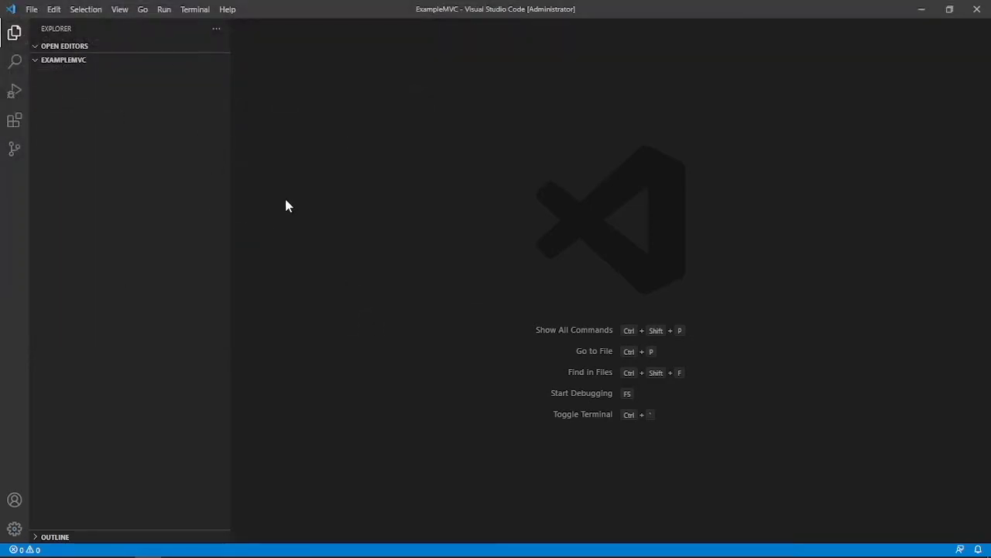
pyautogui.moveTo(153, 205)
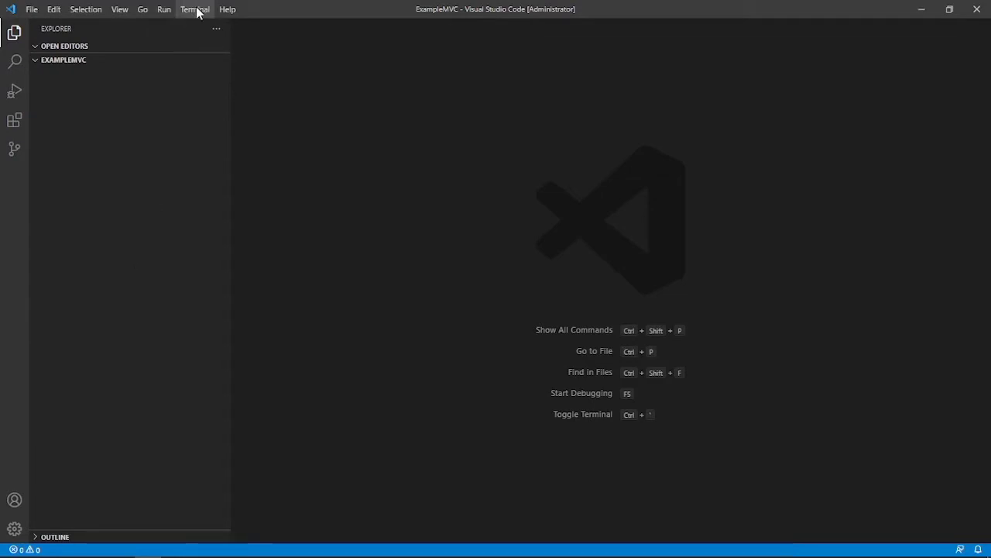
pyautogui.moveTo(196, 19)
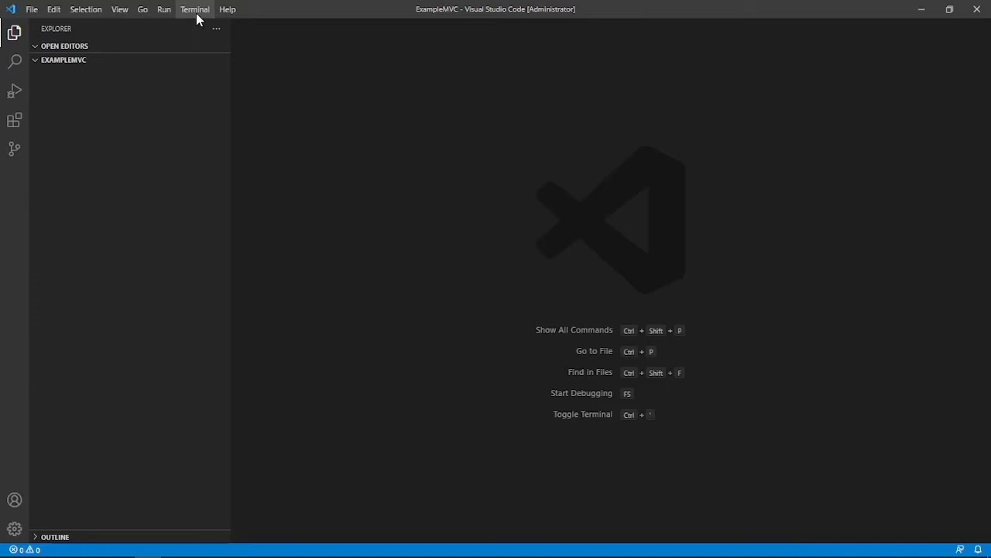
# - Start a new PowerShell terminal session in the ExampleMVC workspace
pyautogui.click(195, 9)
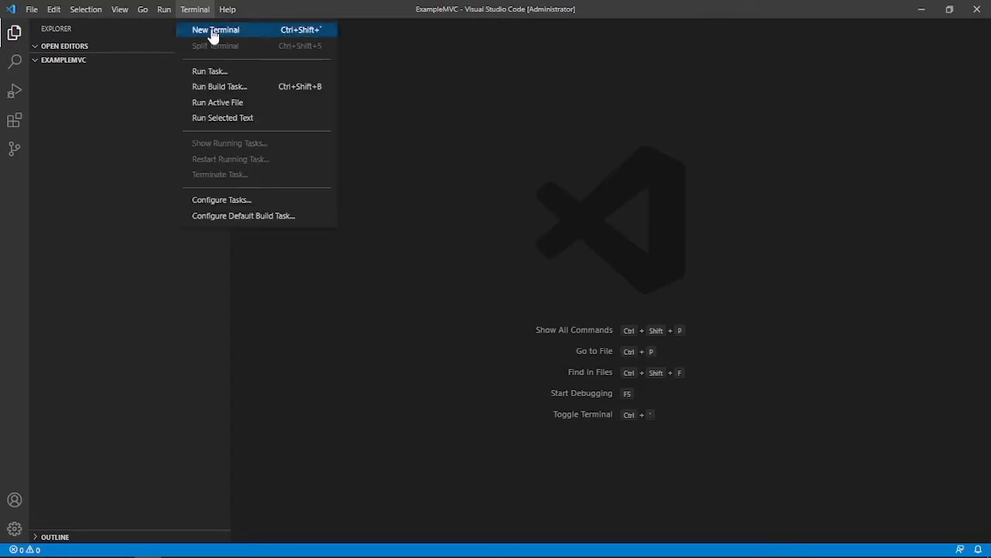
pyautogui.click(215, 30)
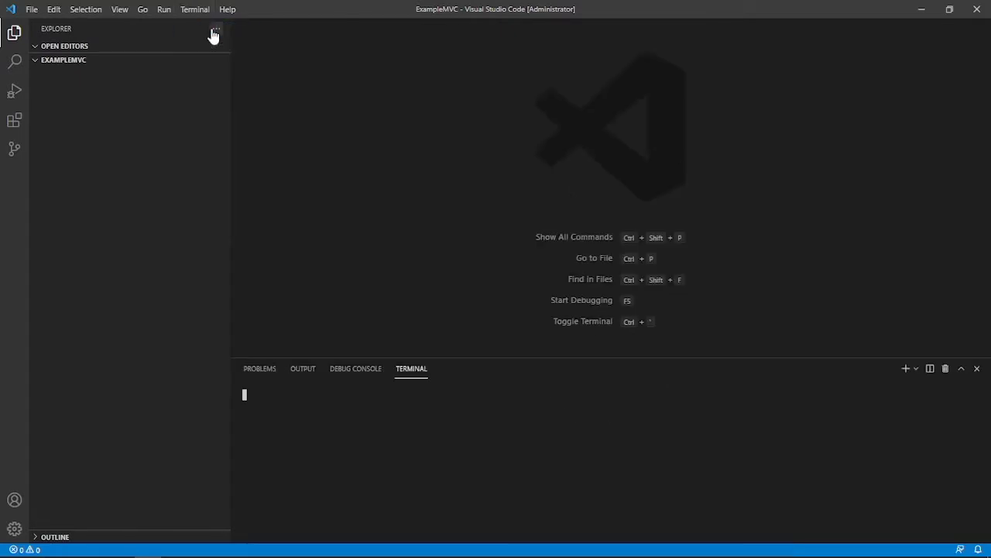
pyautogui.click(905, 368)
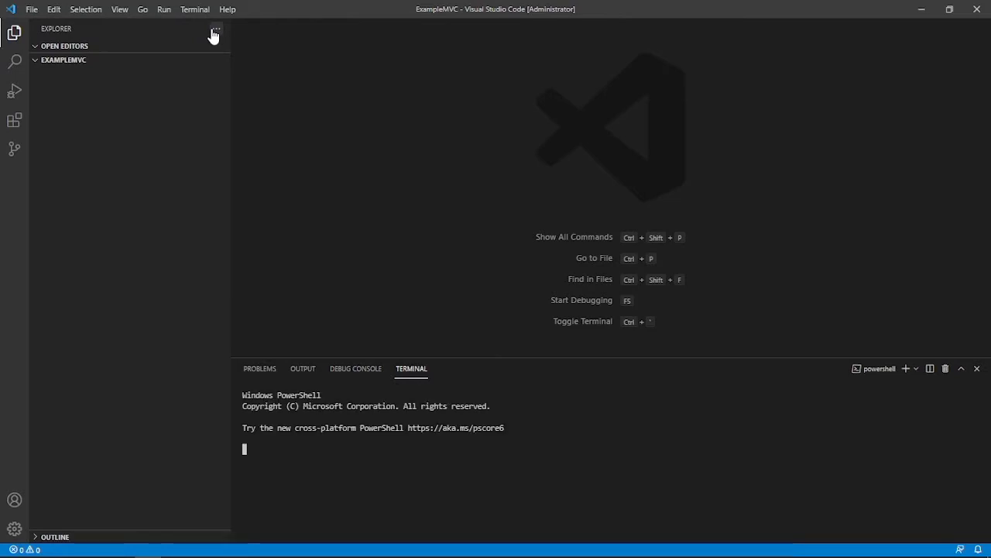
pyautogui.moveTo(478, 259)
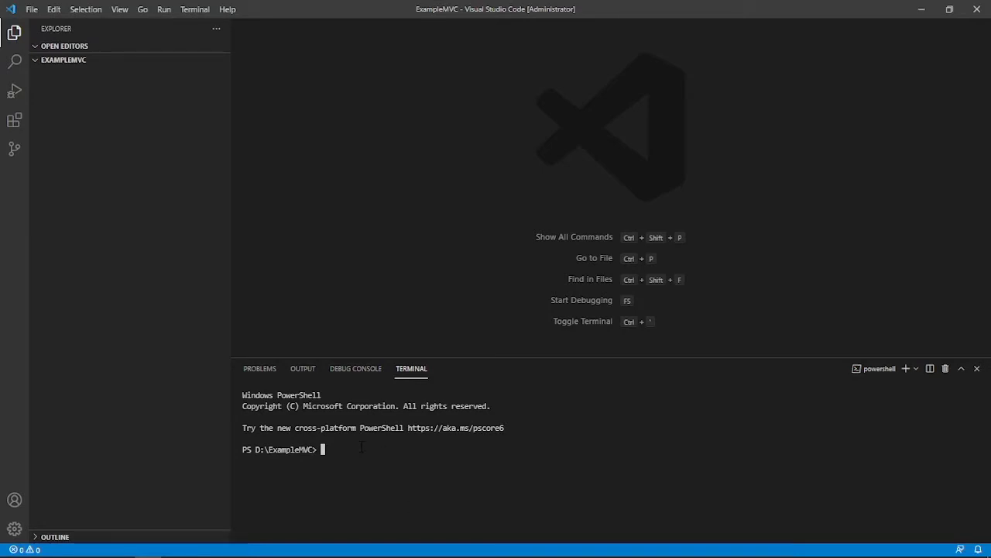
# - Run 'dotnet new mvc' in the terminal to generate the MVC project
pyautogui.write('dot')
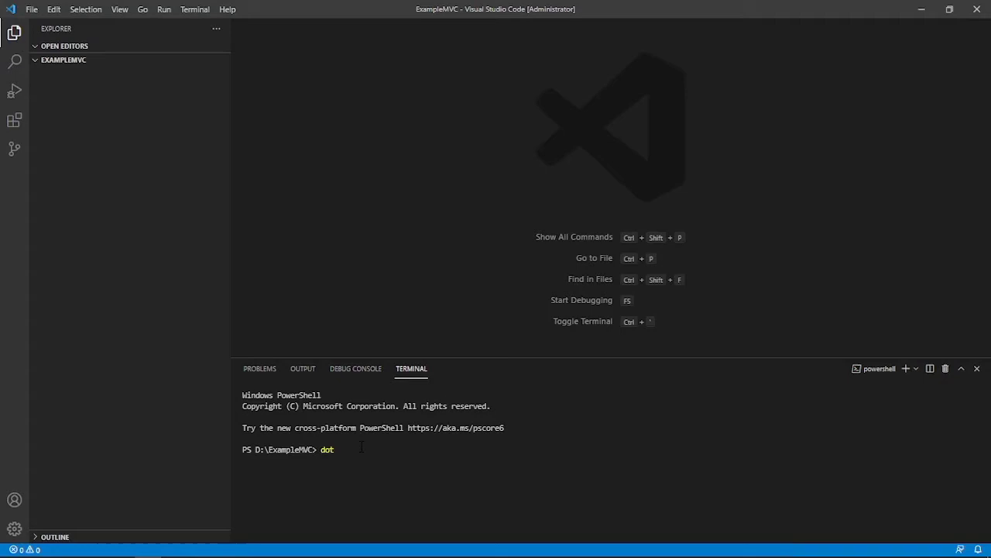
pyautogui.write('net new')
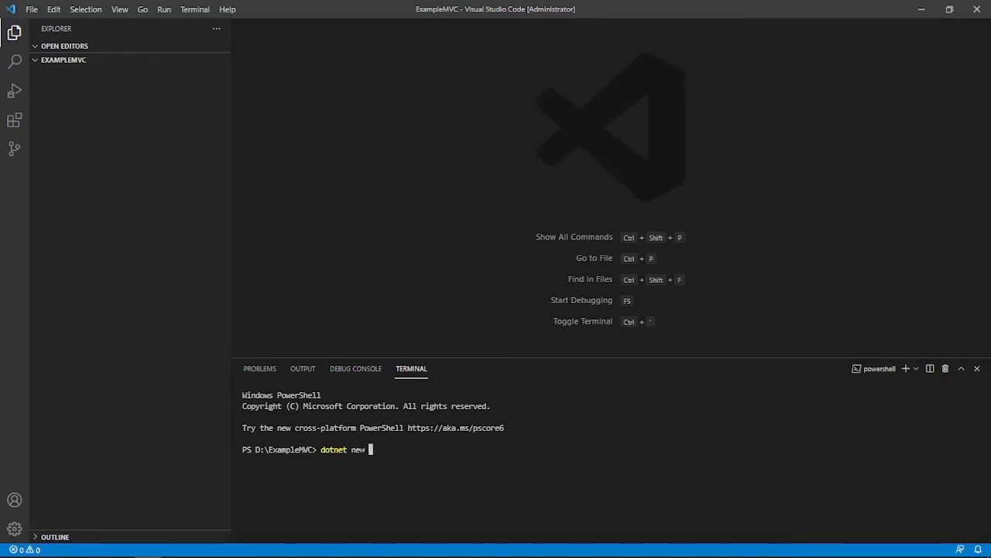
pyautogui.write('mvc')
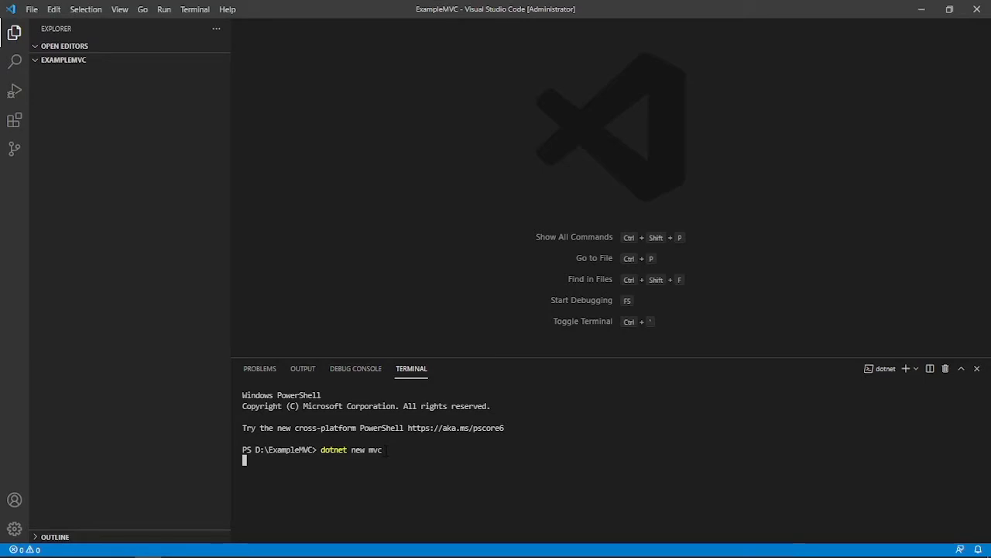
pyautogui.press('Return')
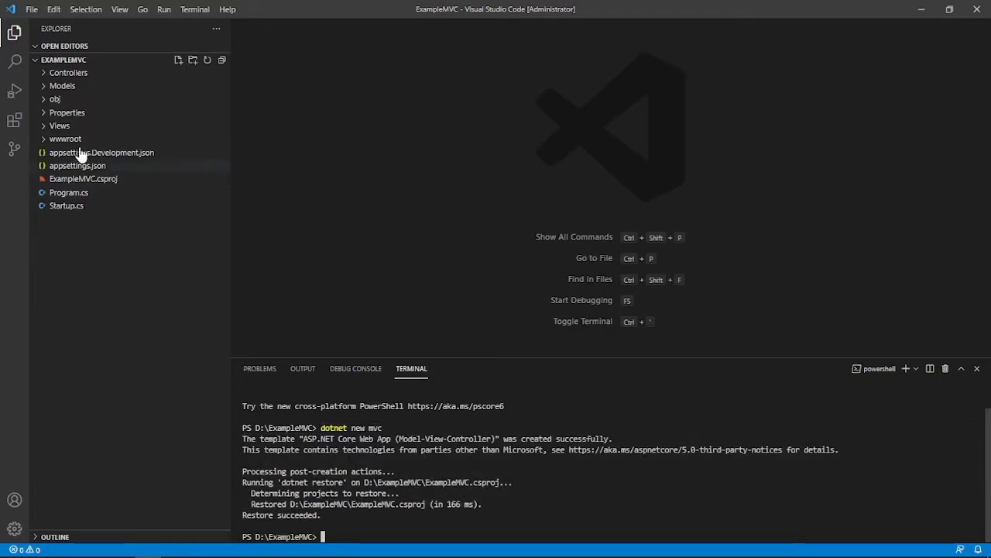
pyautogui.click(69, 72)
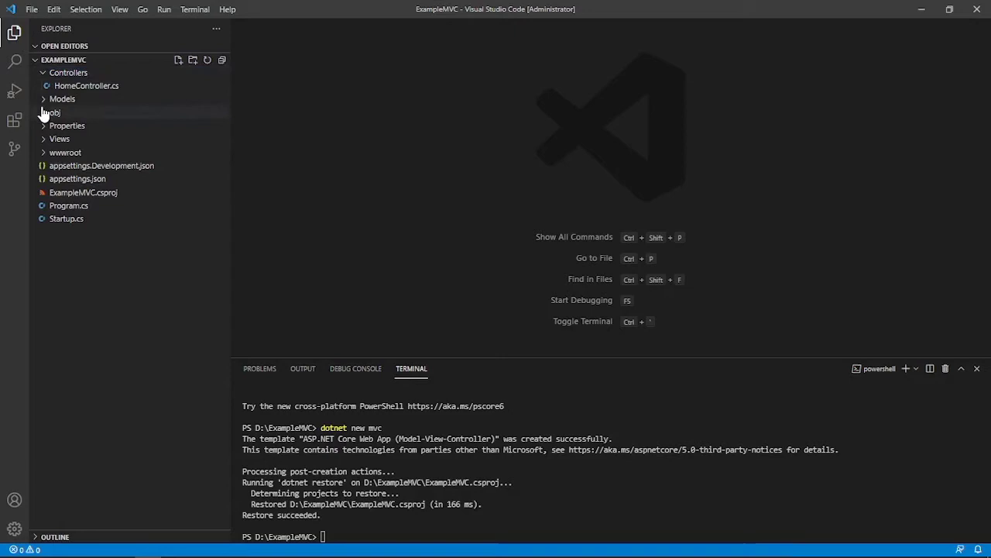
pyautogui.click(68, 72)
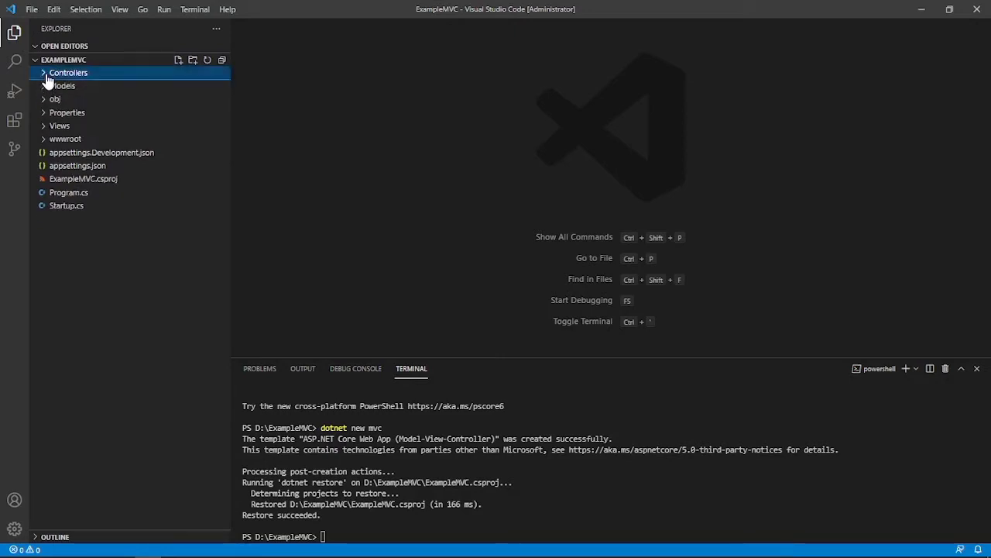
pyautogui.moveTo(76, 250)
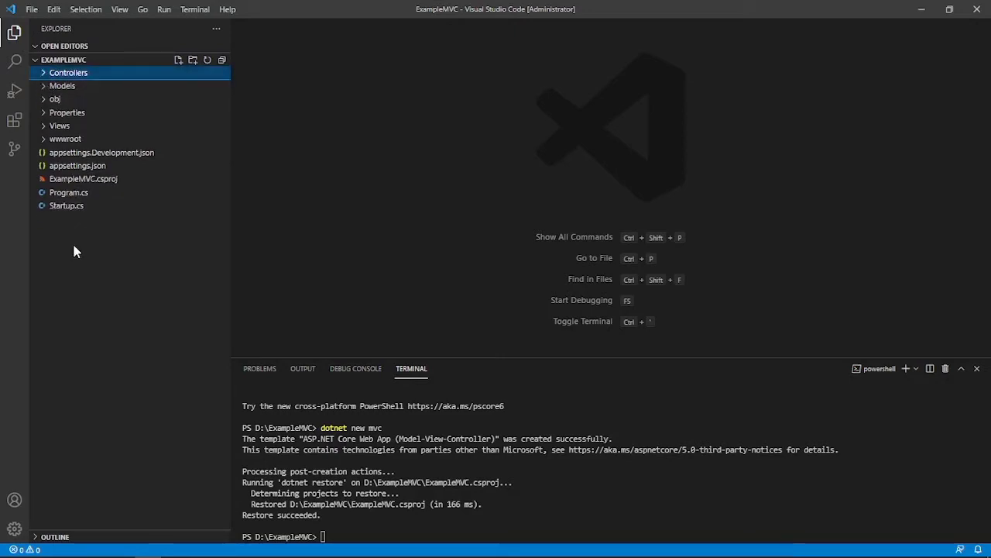
pyautogui.moveTo(84, 130)
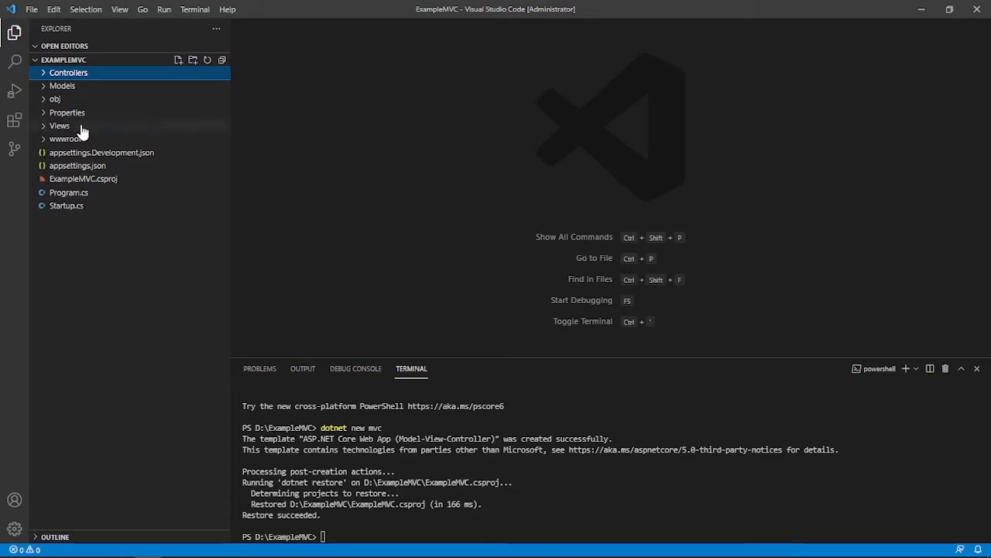
pyautogui.moveTo(69, 72)
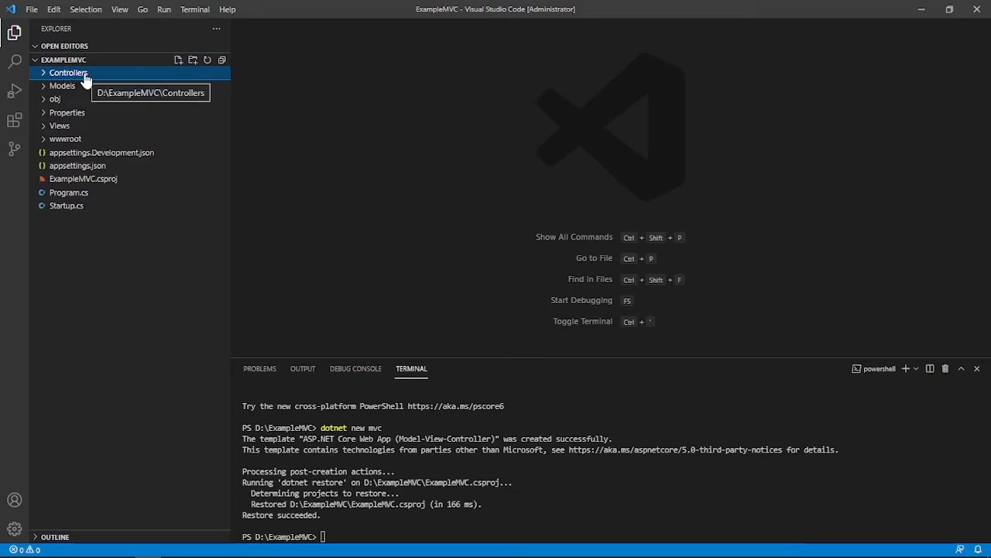
pyautogui.moveTo(98, 359)
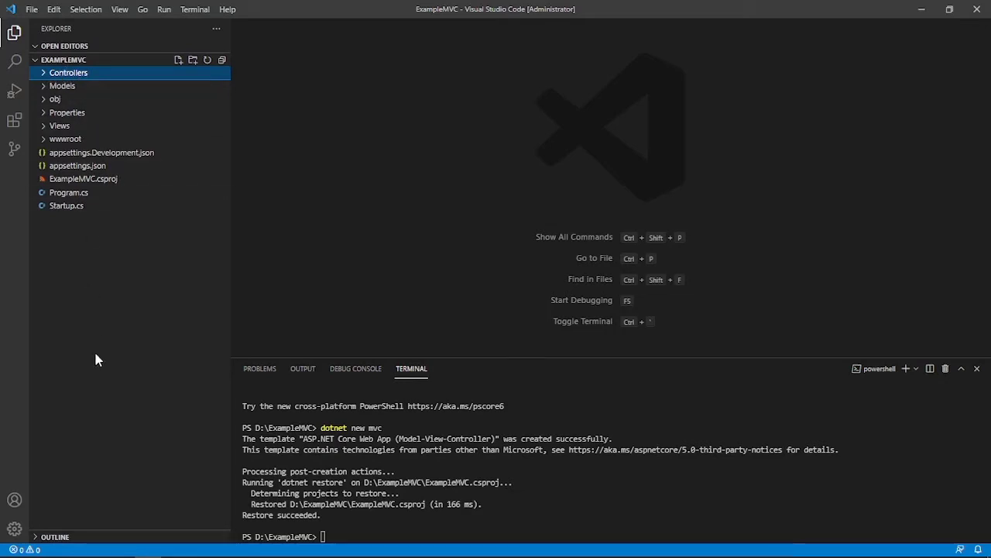
pyautogui.moveTo(65, 205)
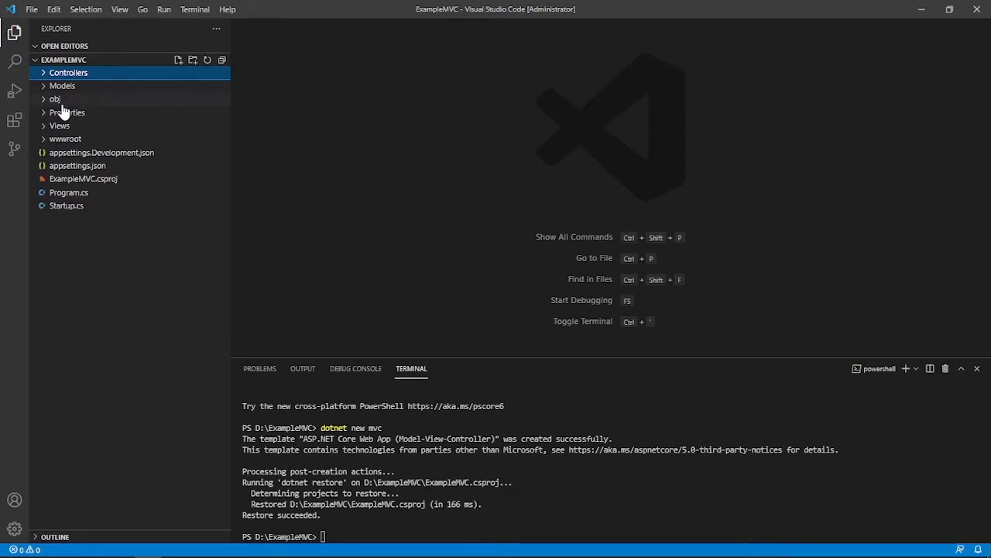
pyautogui.moveTo(91, 258)
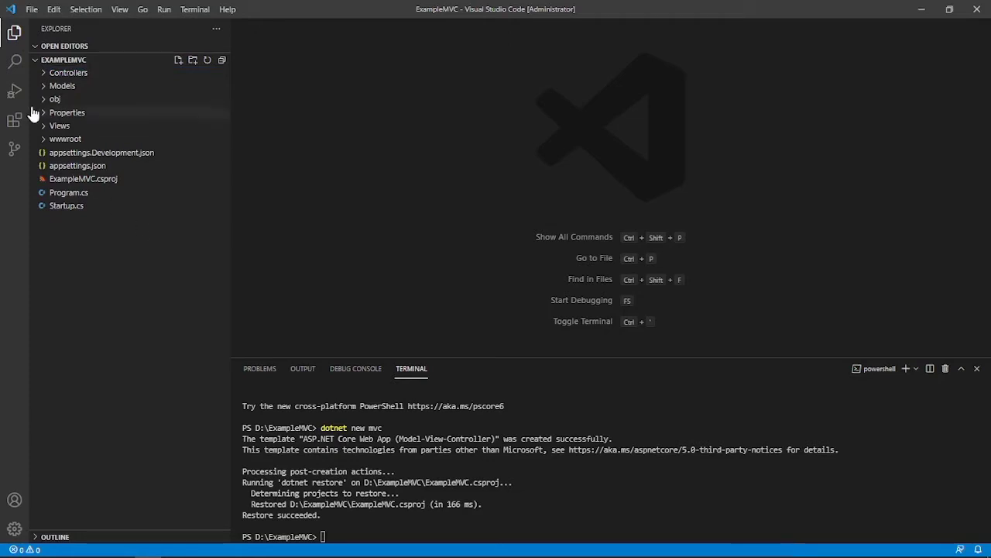
pyautogui.moveTo(155, 111)
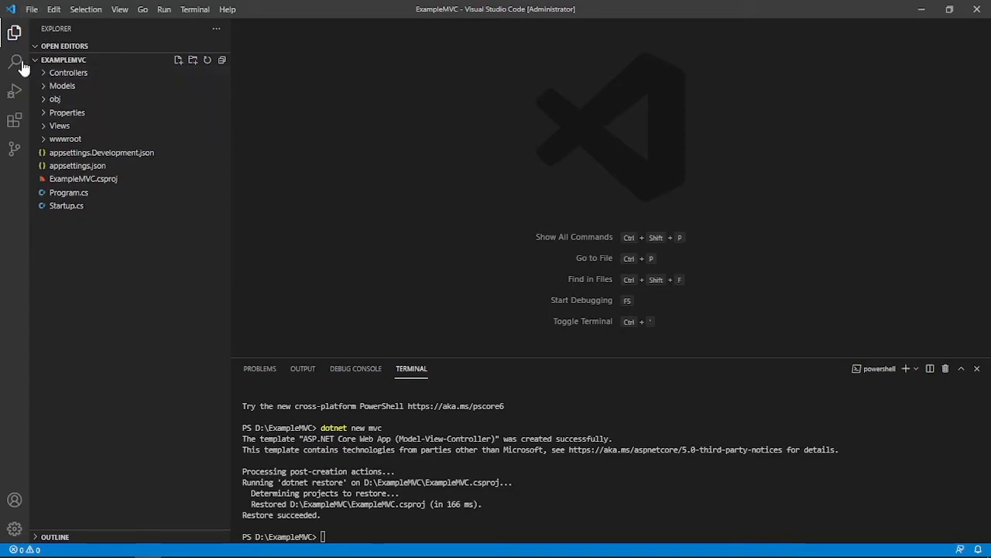
pyautogui.moveTo(14, 91)
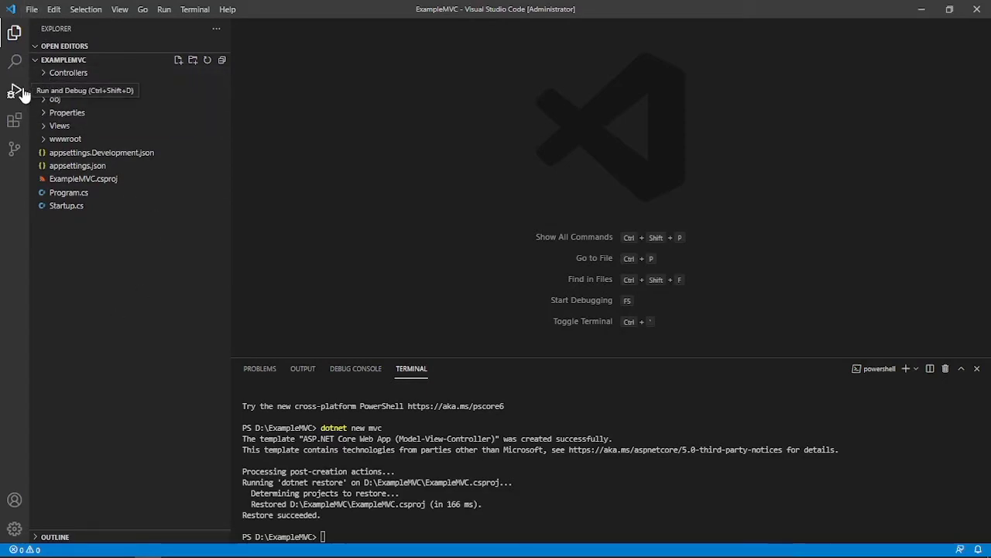
# - Show the Run and Debug view and start a debug session
pyautogui.click(164, 10)
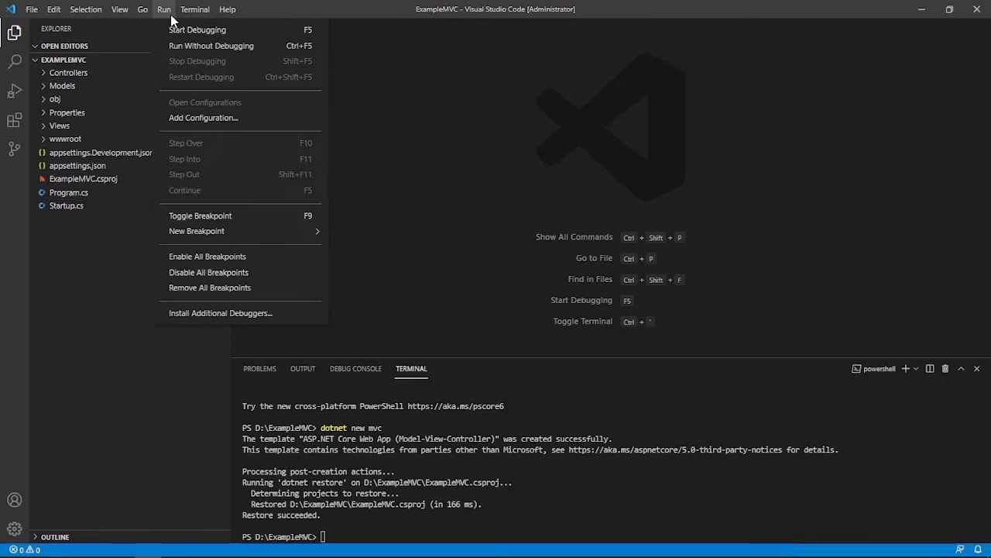
pyautogui.moveTo(14, 91)
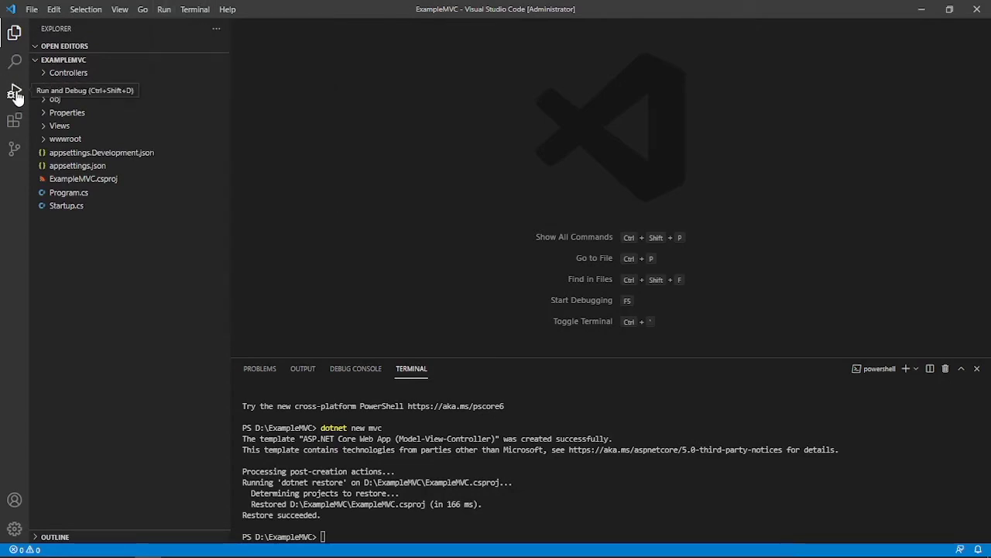
pyautogui.click(14, 91)
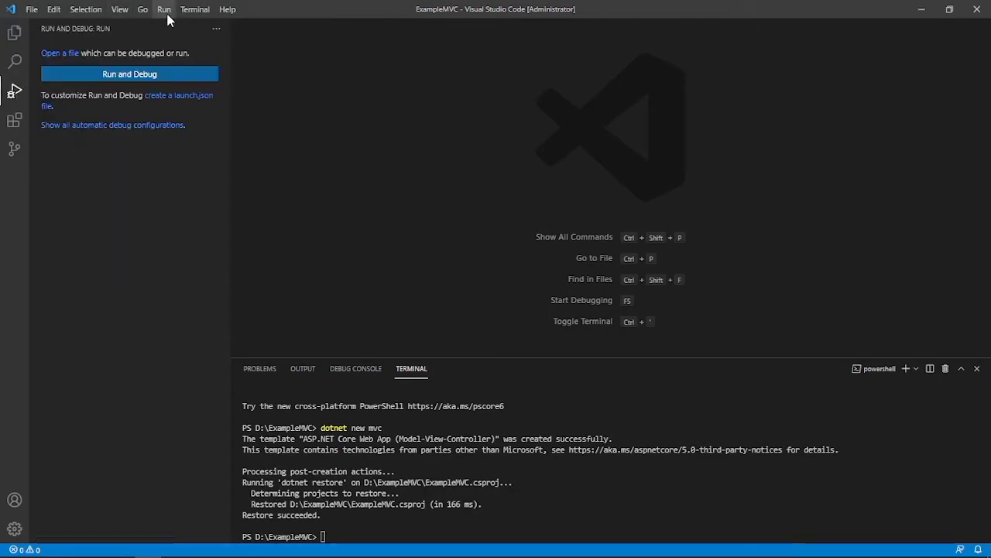
pyautogui.click(164, 9)
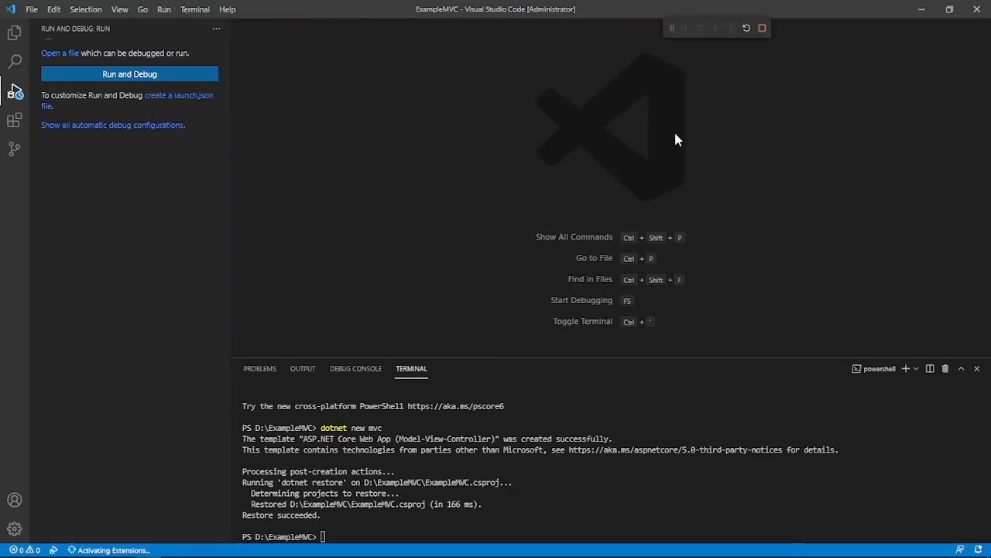
pyautogui.click(129, 74)
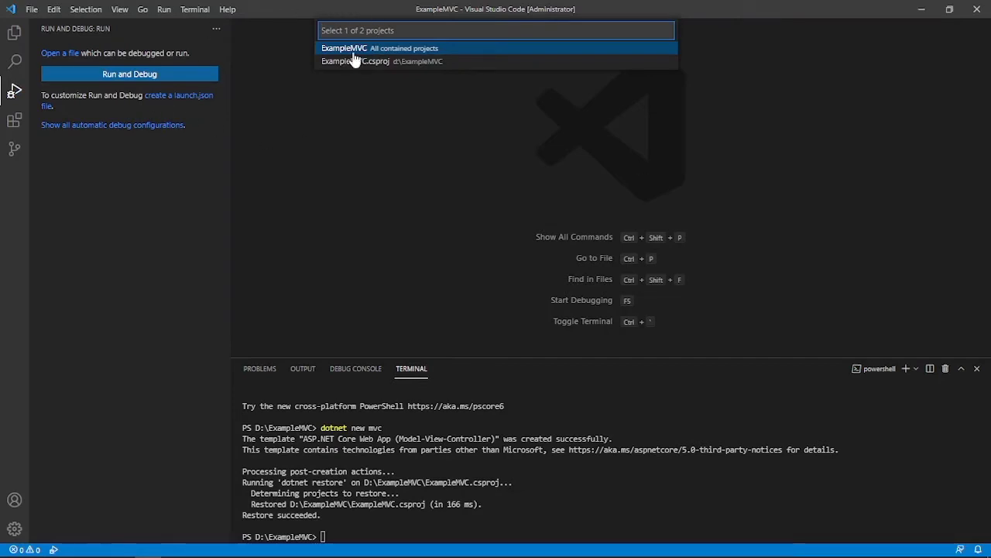
pyautogui.moveTo(364, 65)
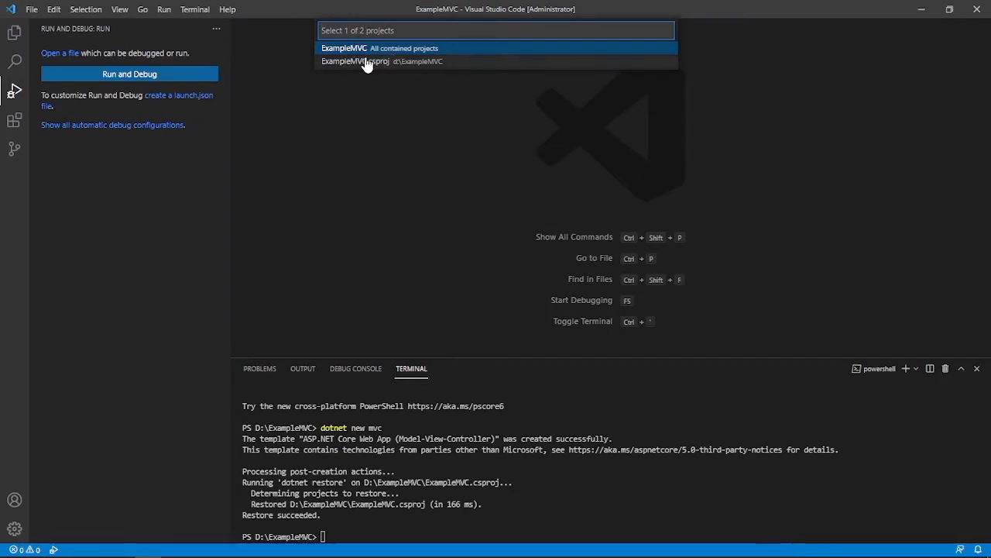
pyautogui.moveTo(351, 68)
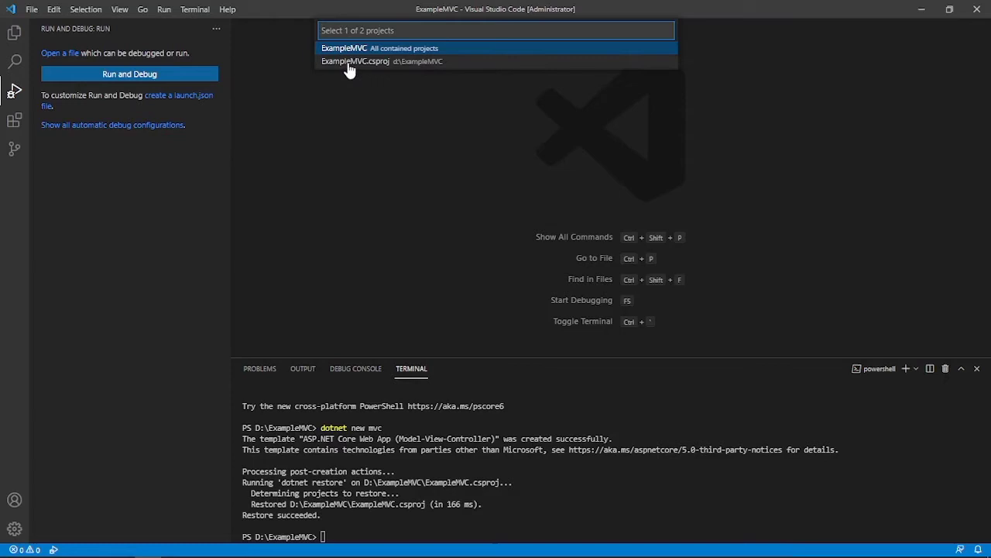
pyautogui.moveTo(387, 69)
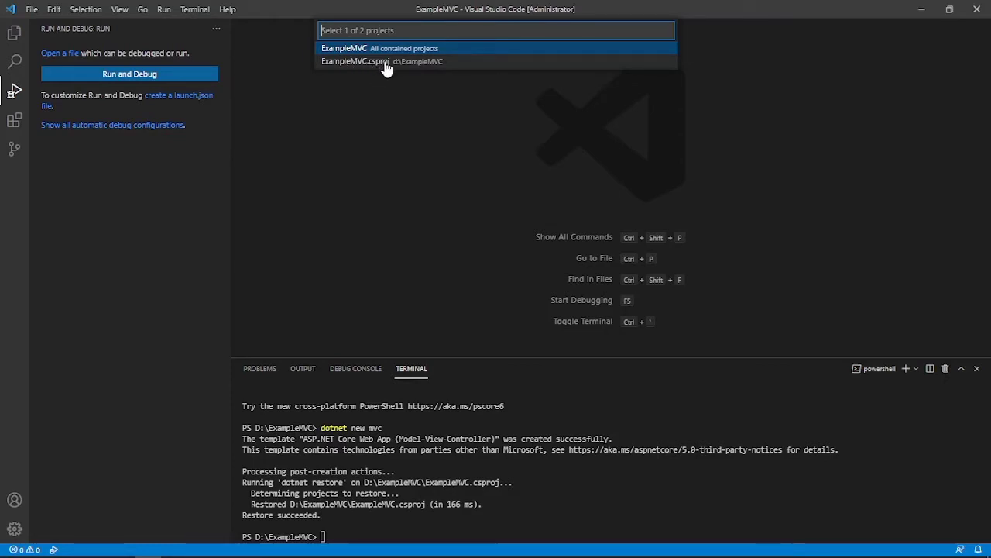
pyautogui.moveTo(407, 66)
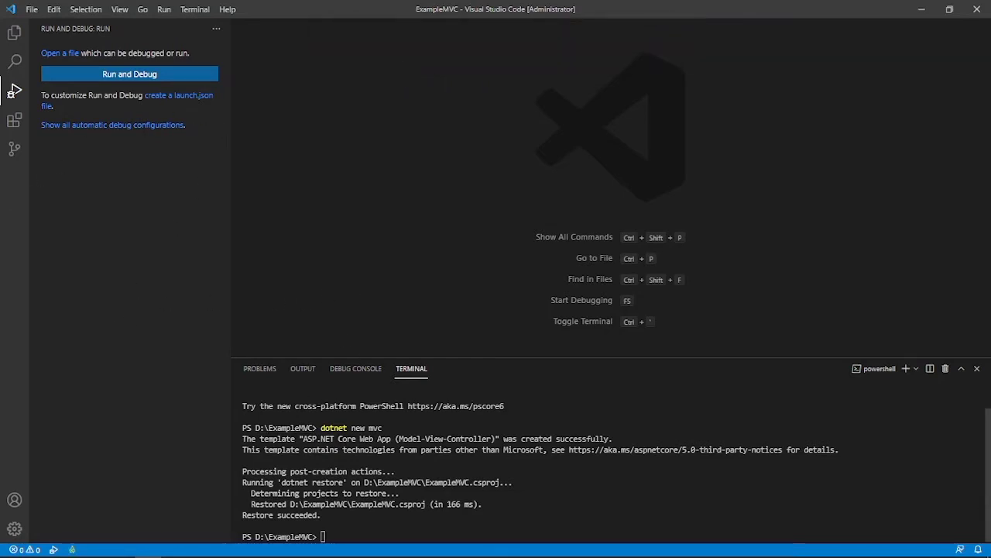
pyautogui.moveTo(356, 372)
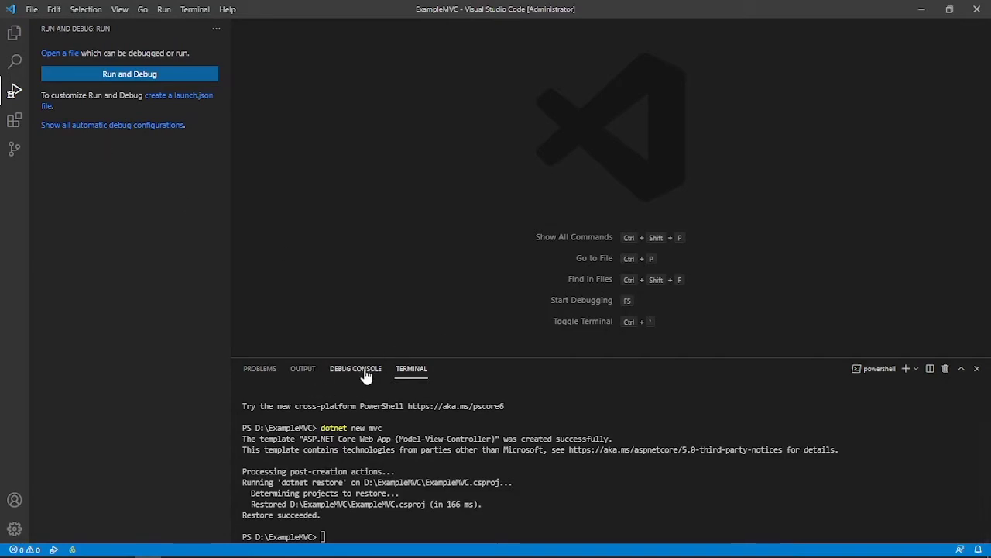
# - Check the Debug Console, return to the Terminal, then show the project files
pyautogui.click(355, 368)
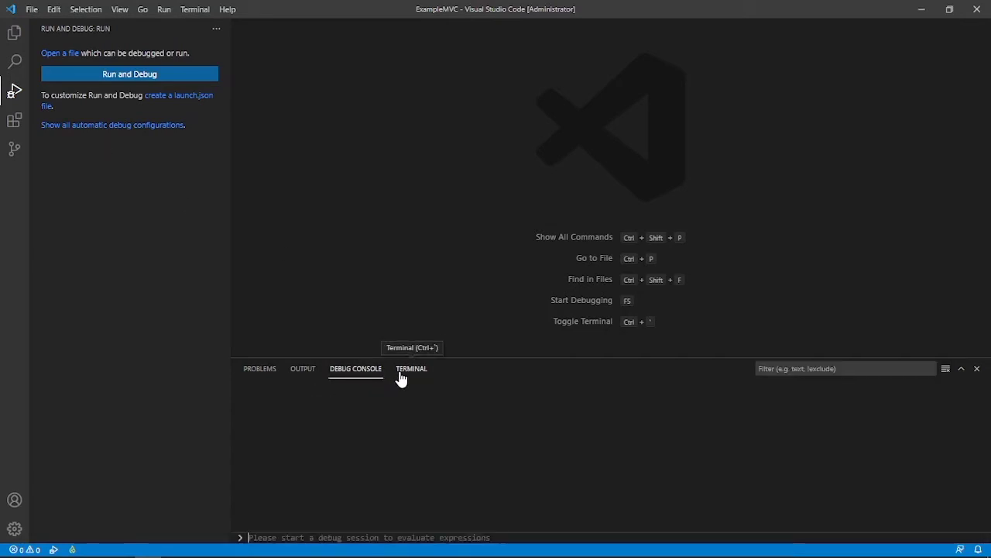
pyautogui.click(411, 368)
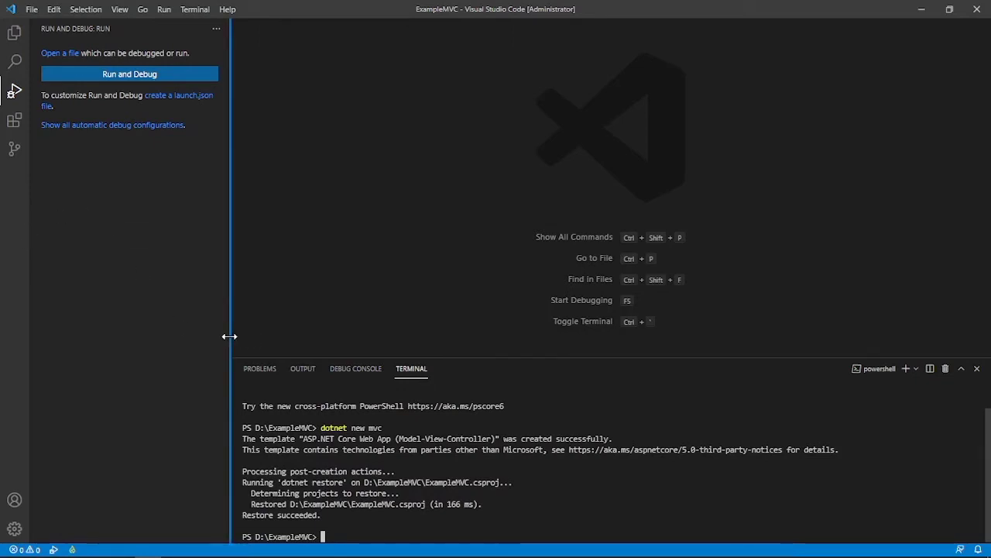
pyautogui.moveTo(433, 170)
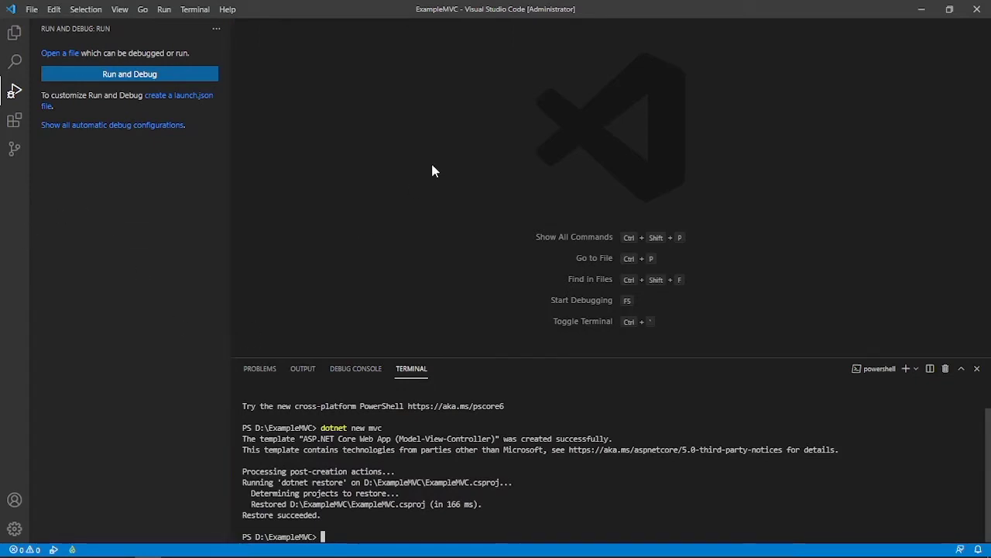
pyautogui.moveTo(344, 236)
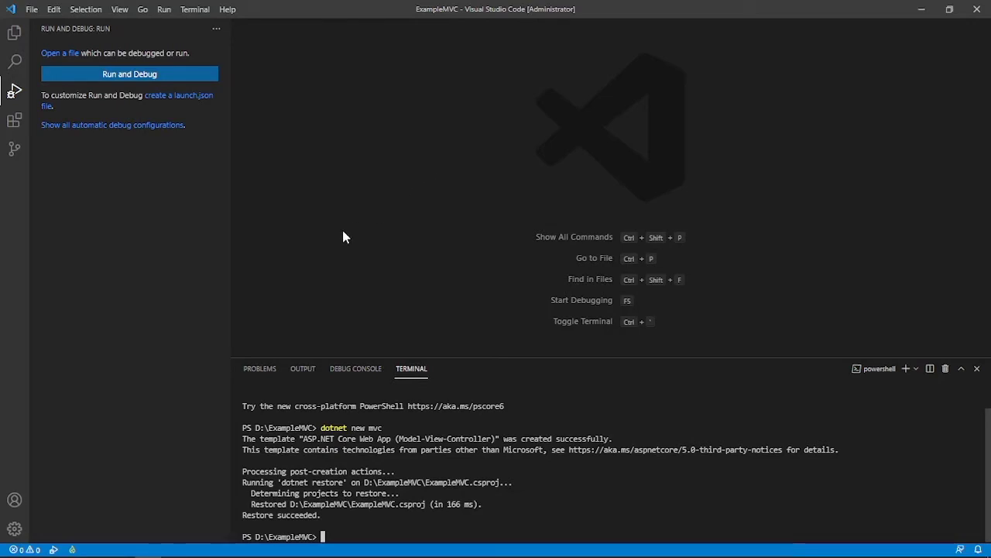
pyautogui.moveTo(304, 277)
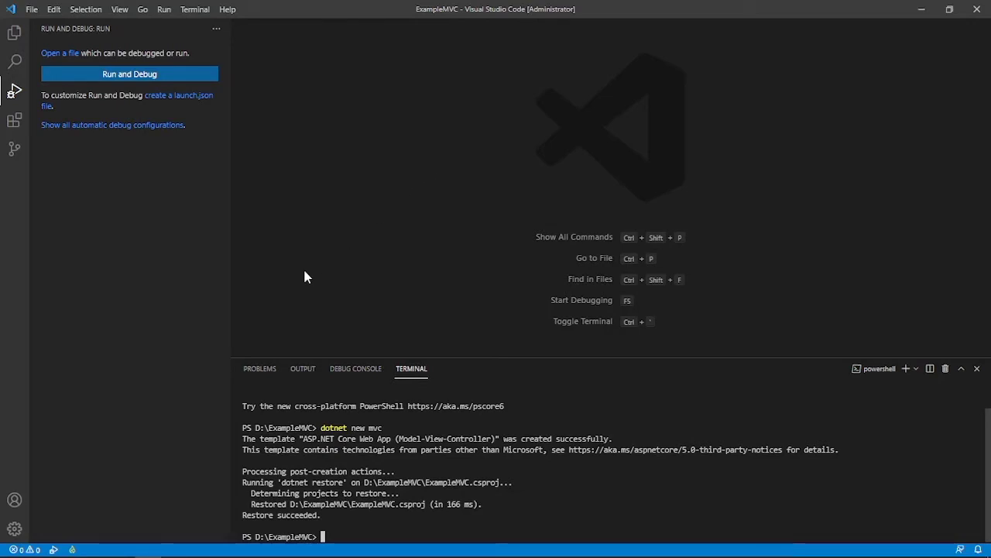
pyautogui.moveTo(473, 199)
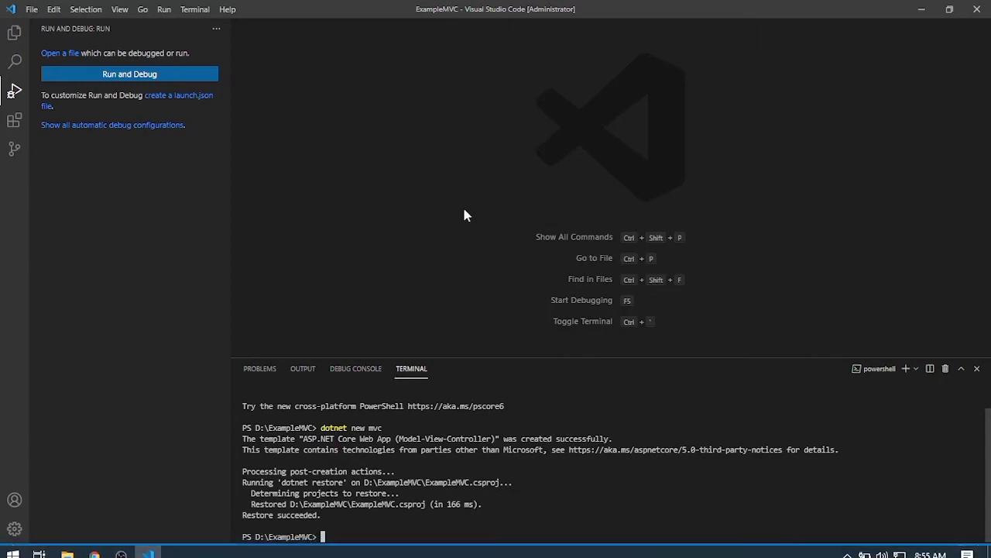
pyautogui.moveTo(380, 288)
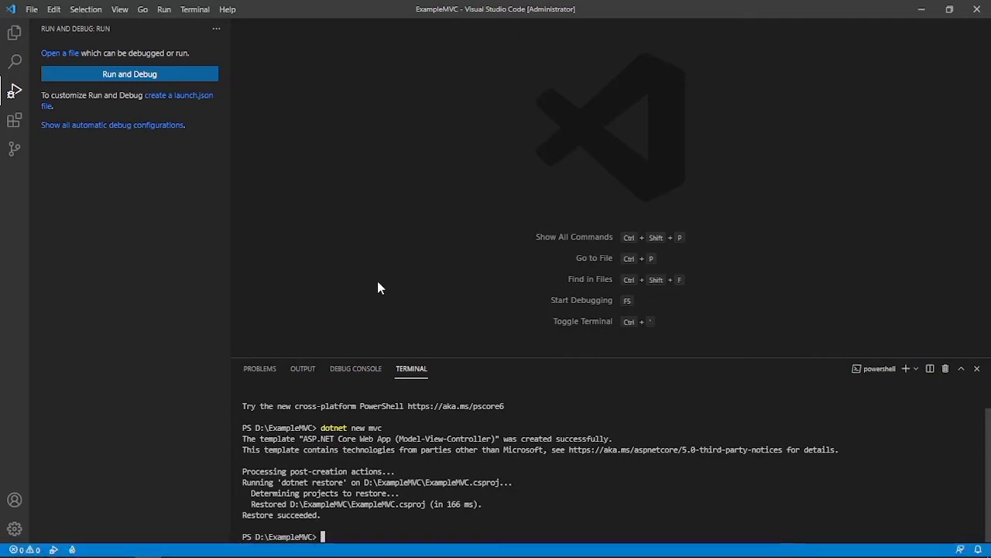
pyautogui.moveTo(14, 59)
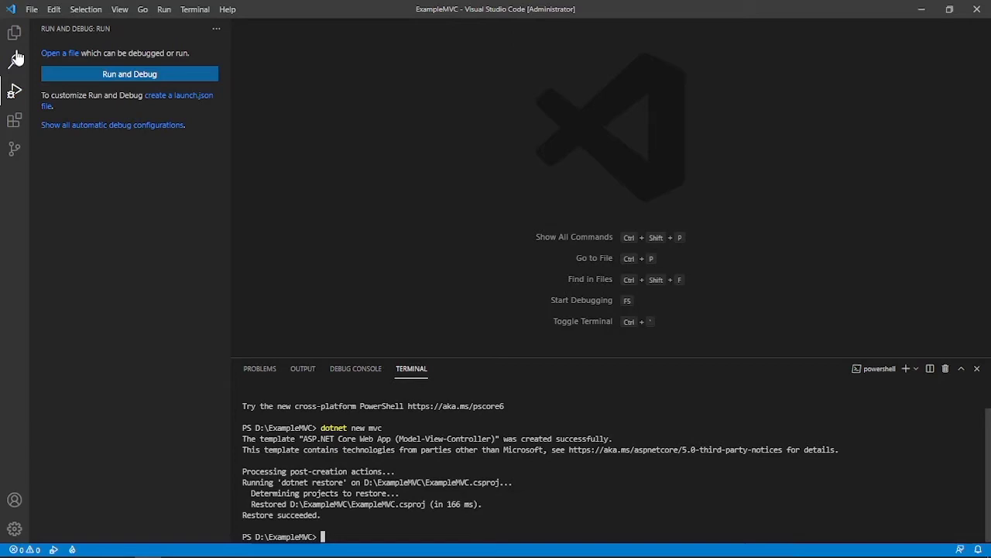
pyautogui.click(163, 9)
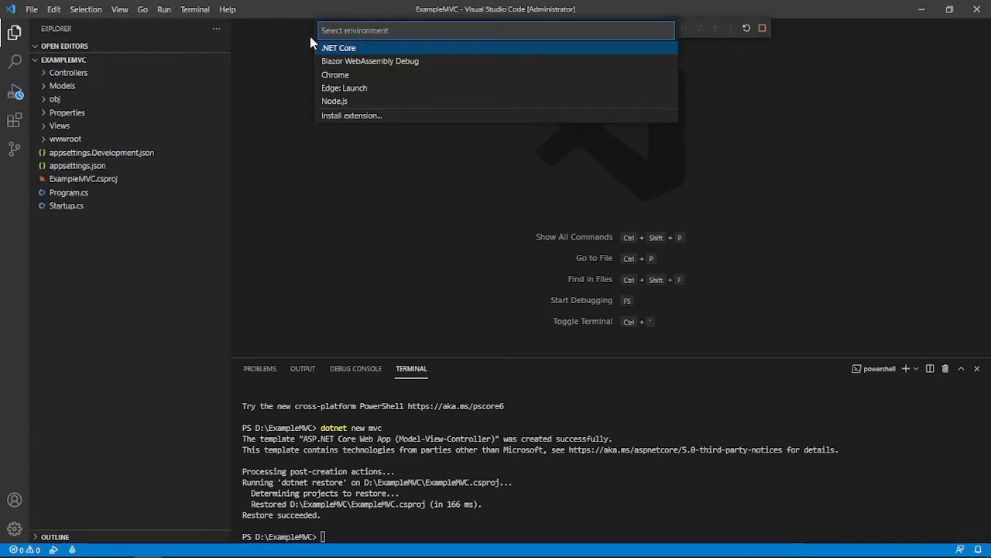
pyautogui.moveTo(176, 32)
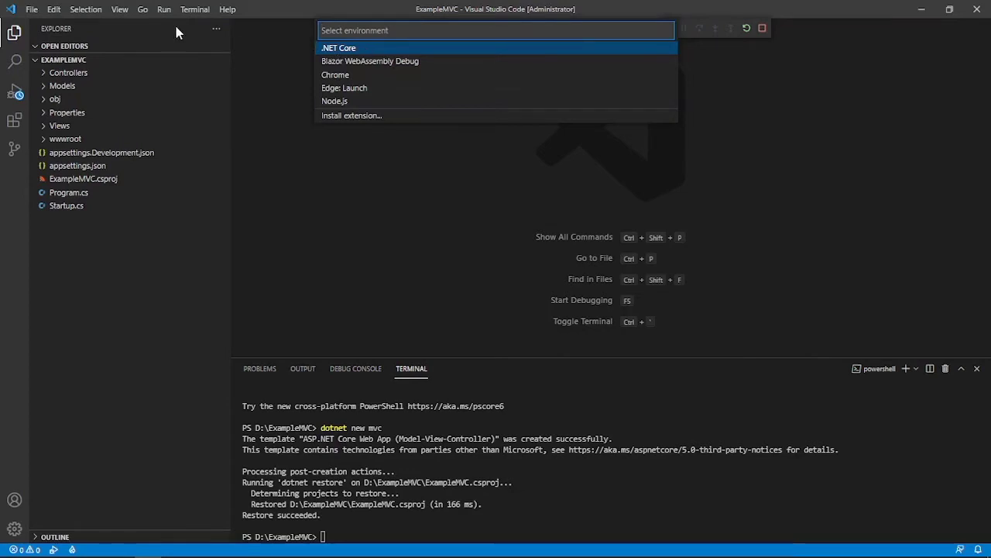
# - Pick .NET Core in the 'Select environment' prompt
pyautogui.click(164, 10)
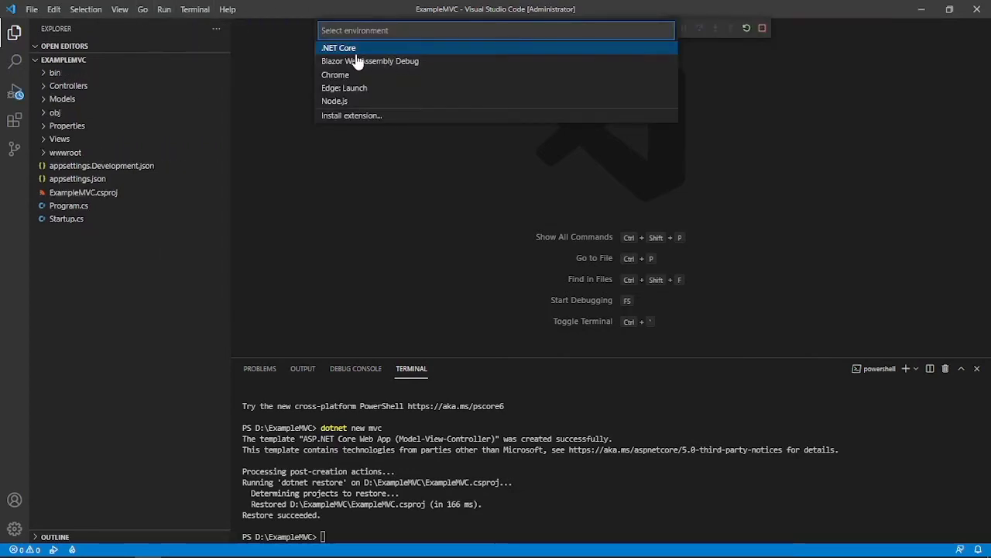
pyautogui.moveTo(349, 52)
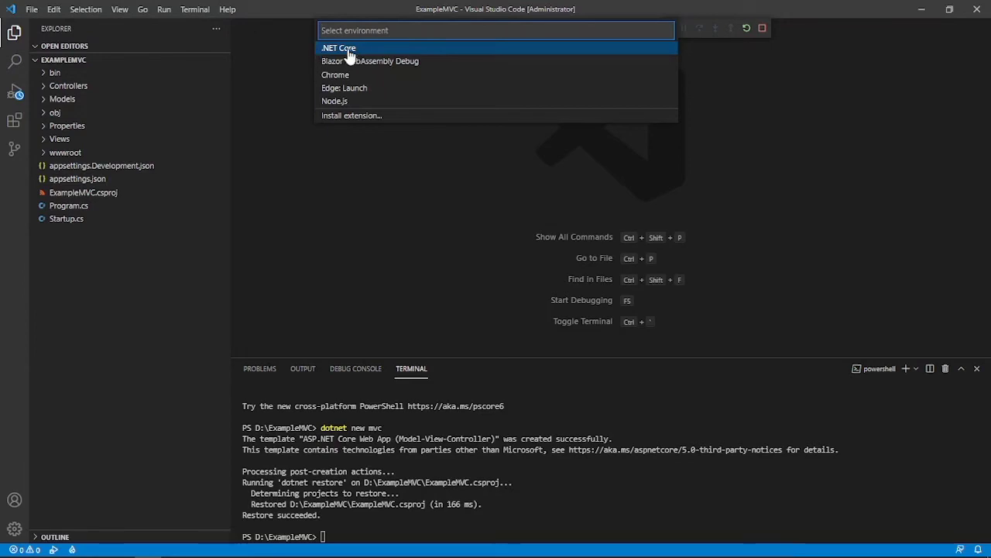
pyautogui.moveTo(358, 52)
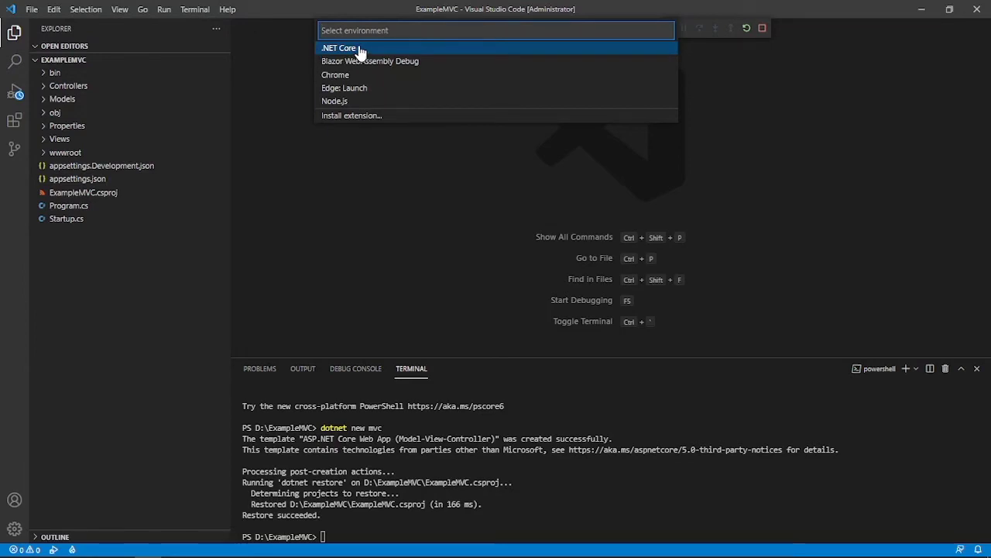
pyautogui.click(338, 48)
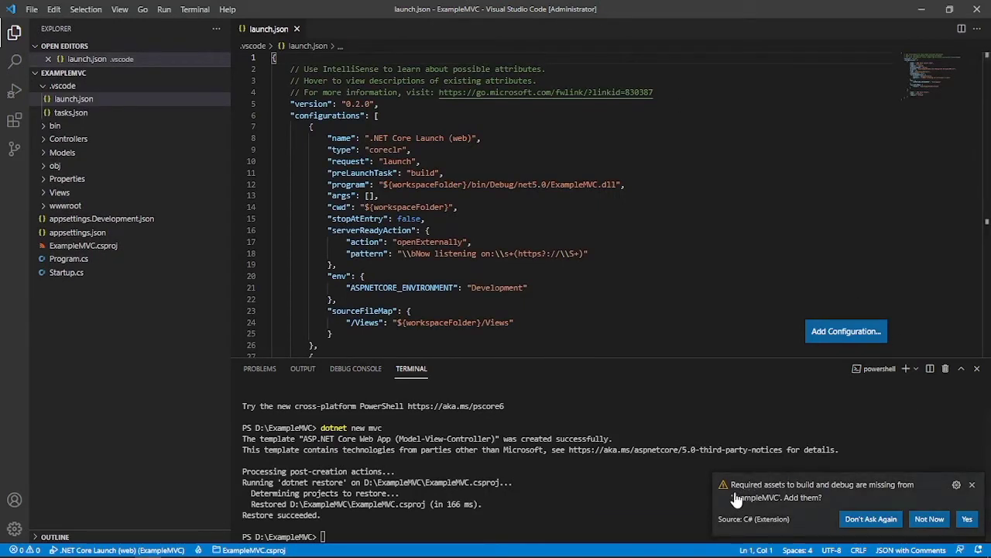
pyautogui.moveTo(842, 494)
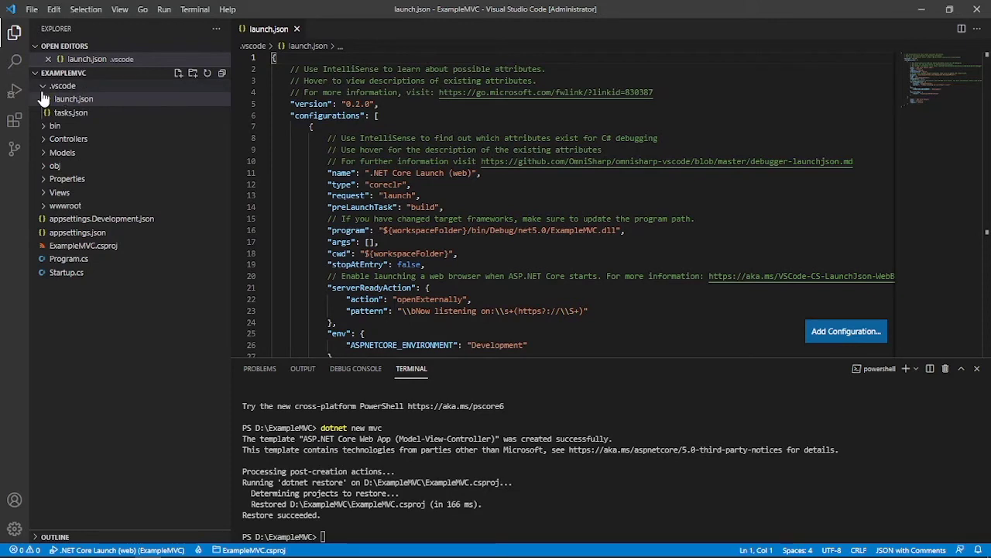
# - View launch.json, open tasks.json with its build and publish tasks, and collapse .vscode
pyautogui.click(73, 98)
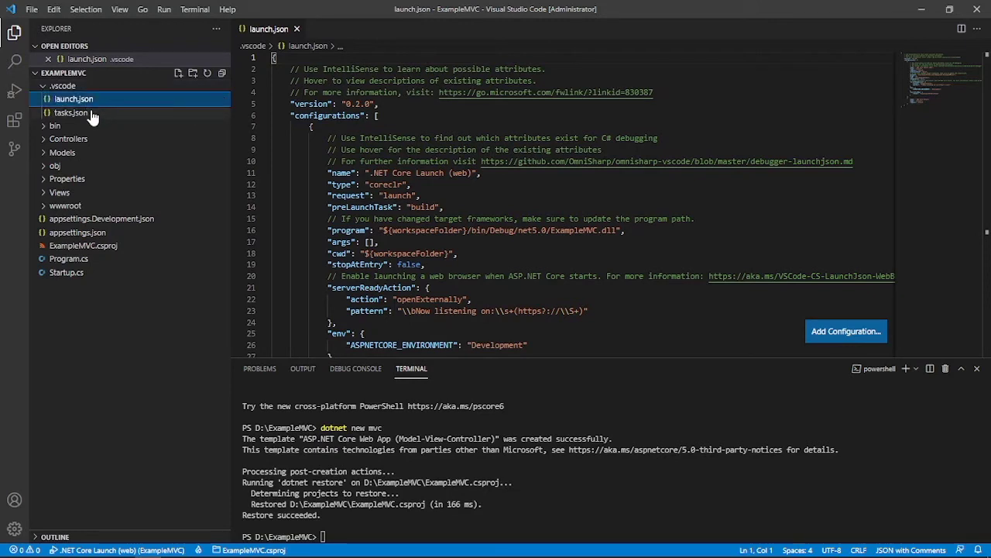
pyautogui.click(70, 112)
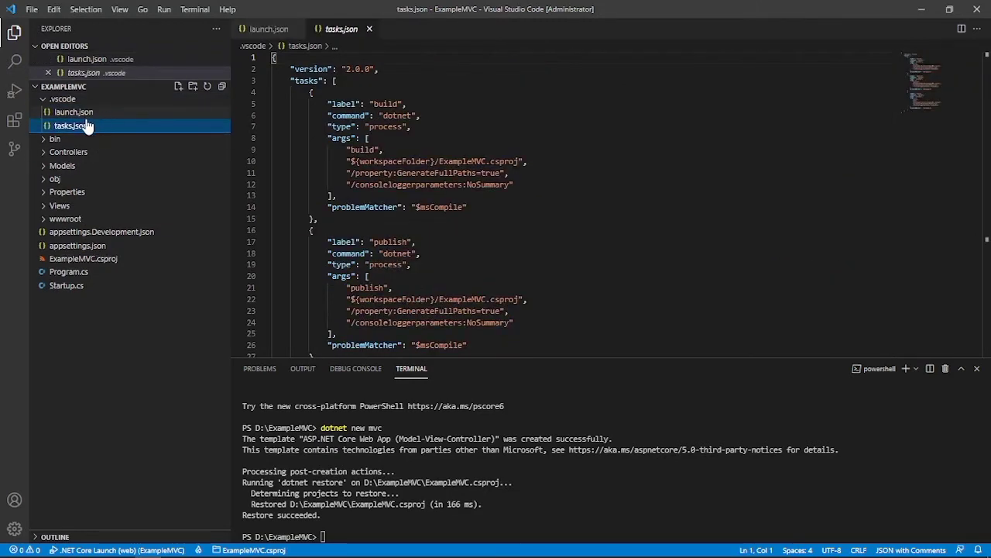
pyautogui.moveTo(74, 113)
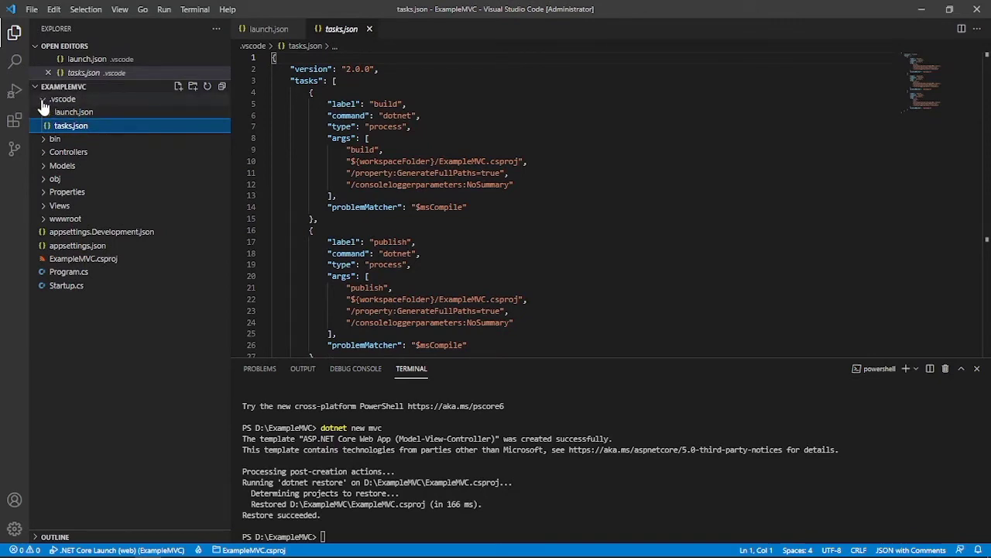
pyautogui.click(62, 99)
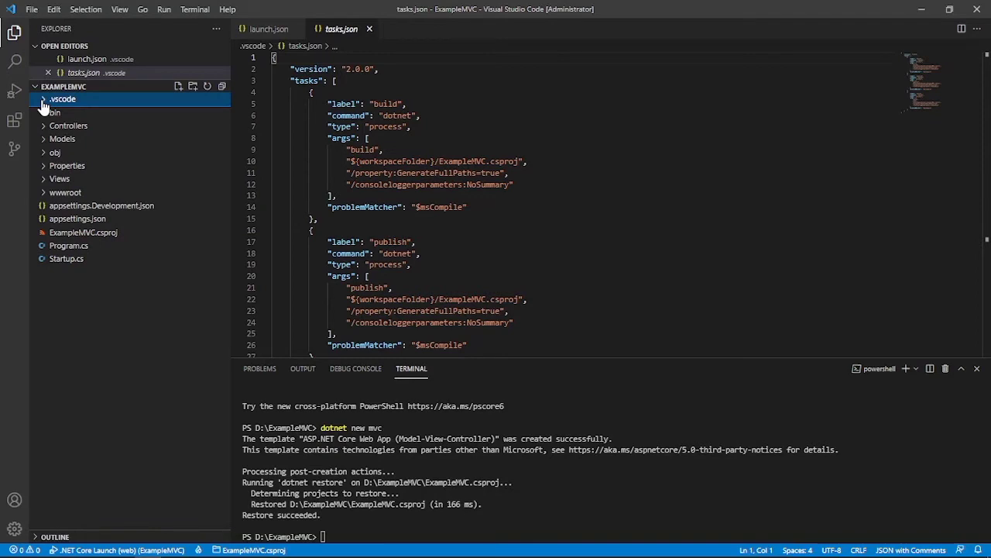
pyautogui.click(62, 99)
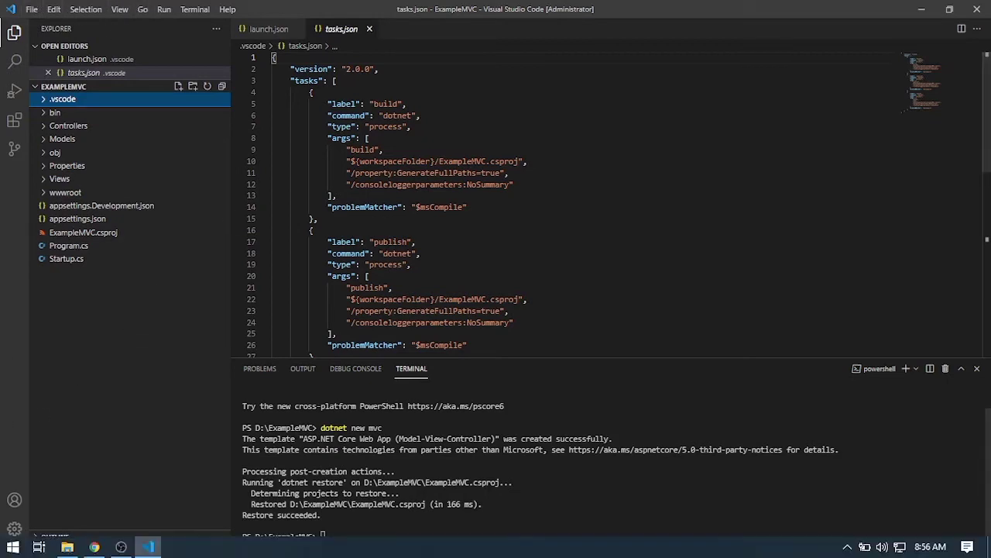
pyautogui.moveTo(148, 547)
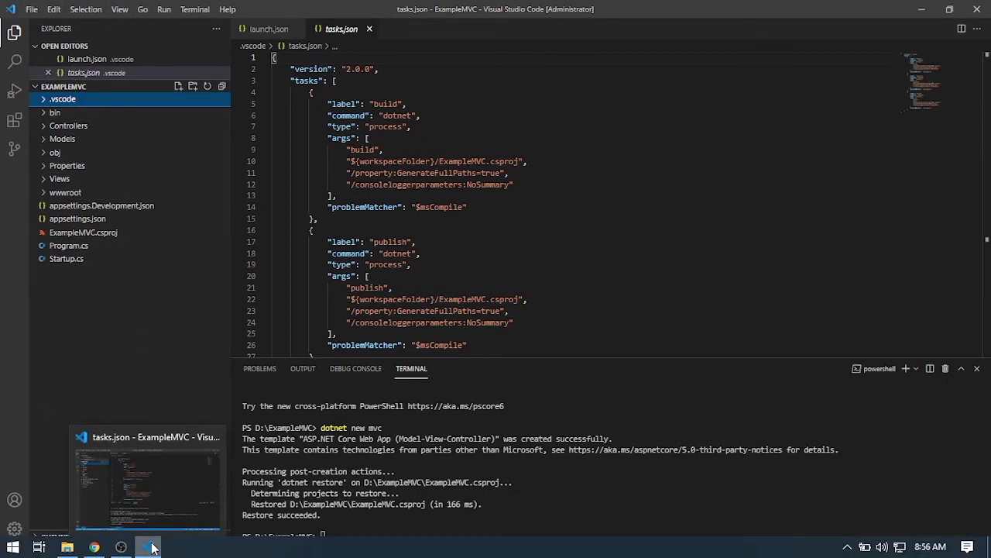
pyautogui.moveTo(147, 548)
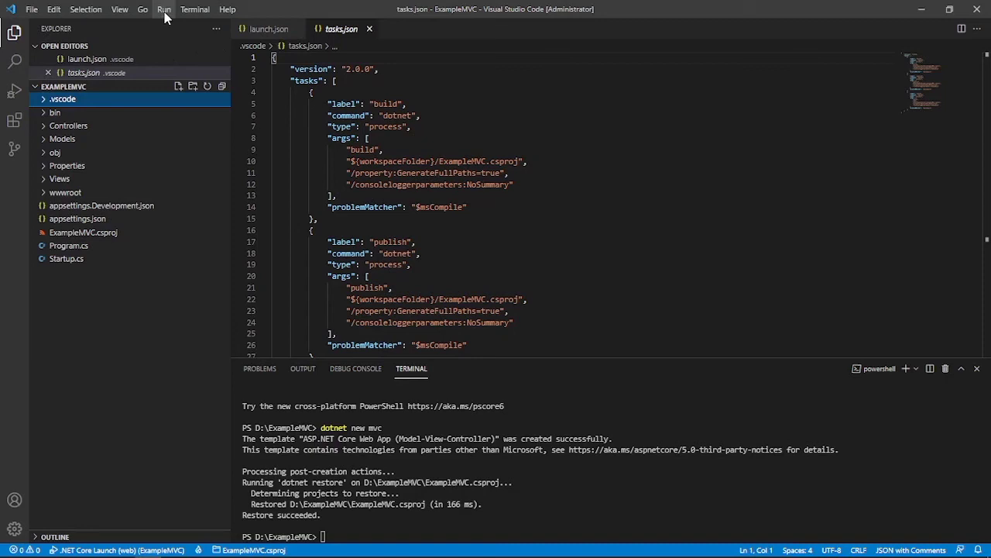
# - Build ExampleMVC and run it under the .NET Core Launch (web) debugger on localhost:5001
pyautogui.click(194, 10)
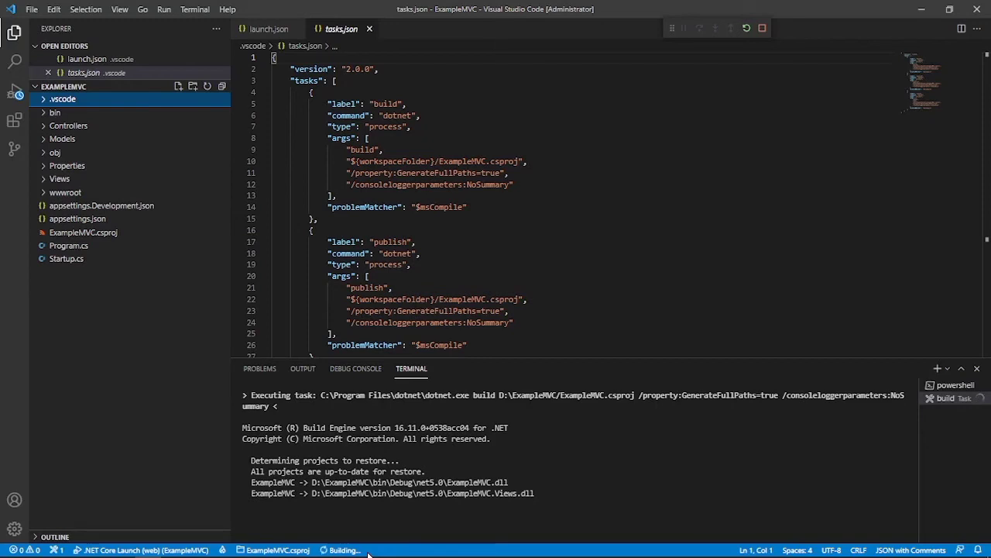
pyautogui.click(14, 91)
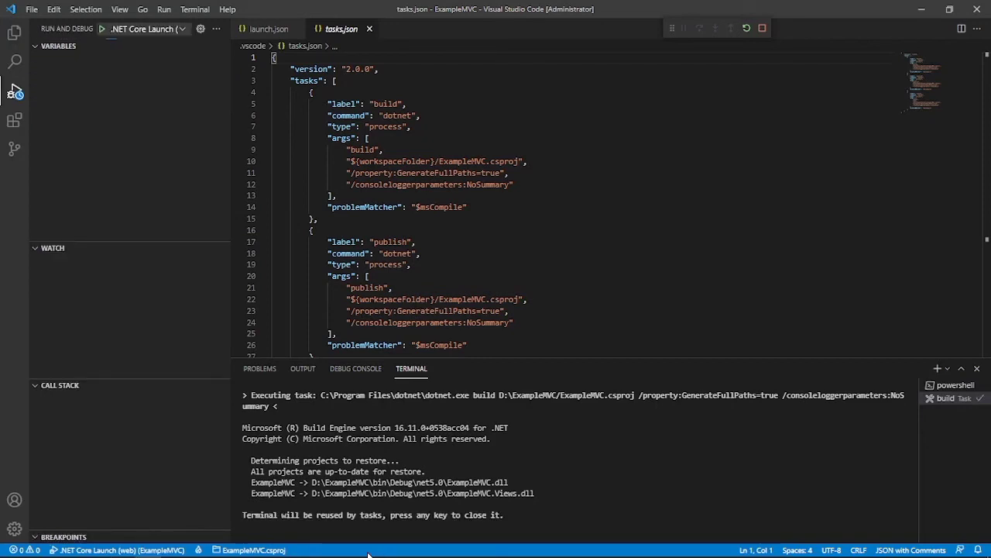
pyautogui.click(63, 510)
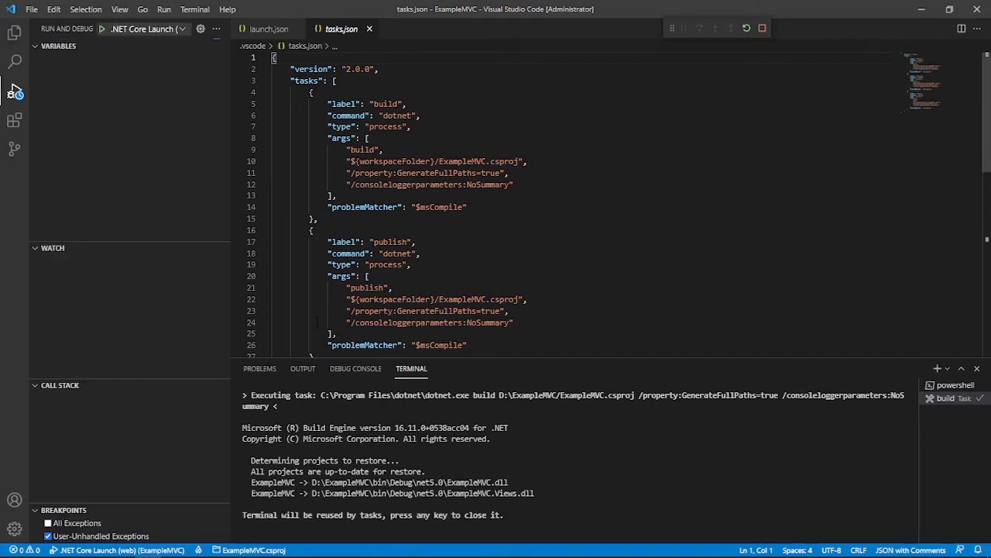
pyautogui.click(101, 29)
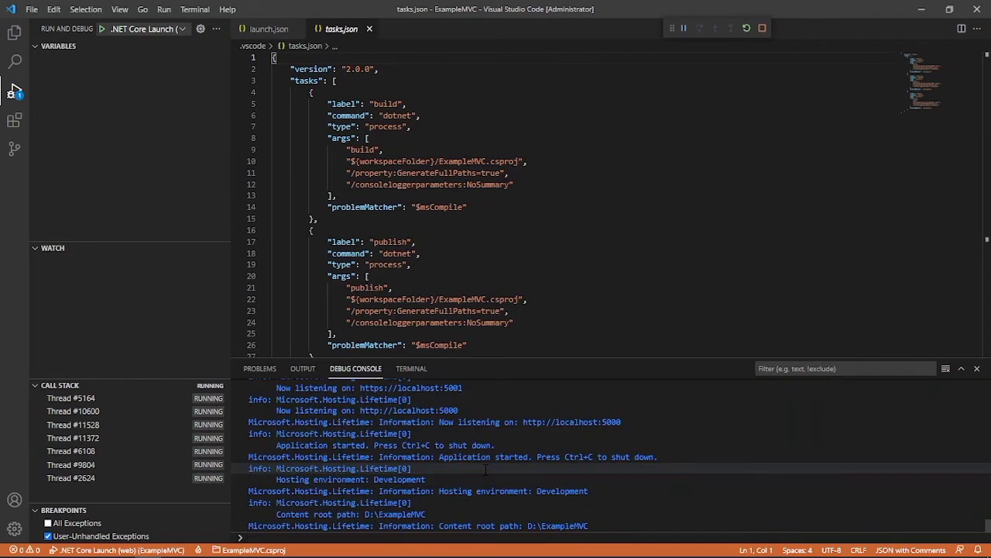
pyautogui.click(256, 12)
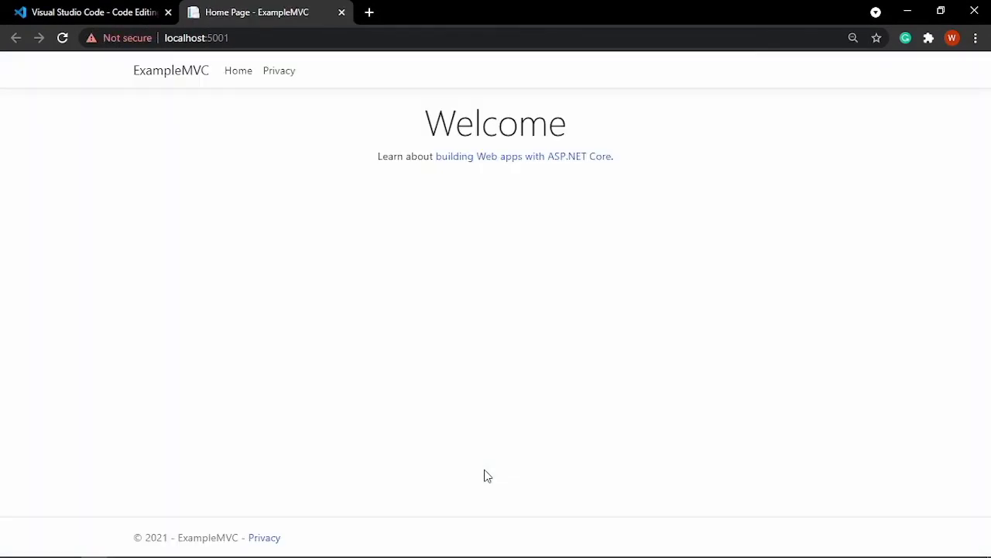
pyautogui.moveTo(584, 141)
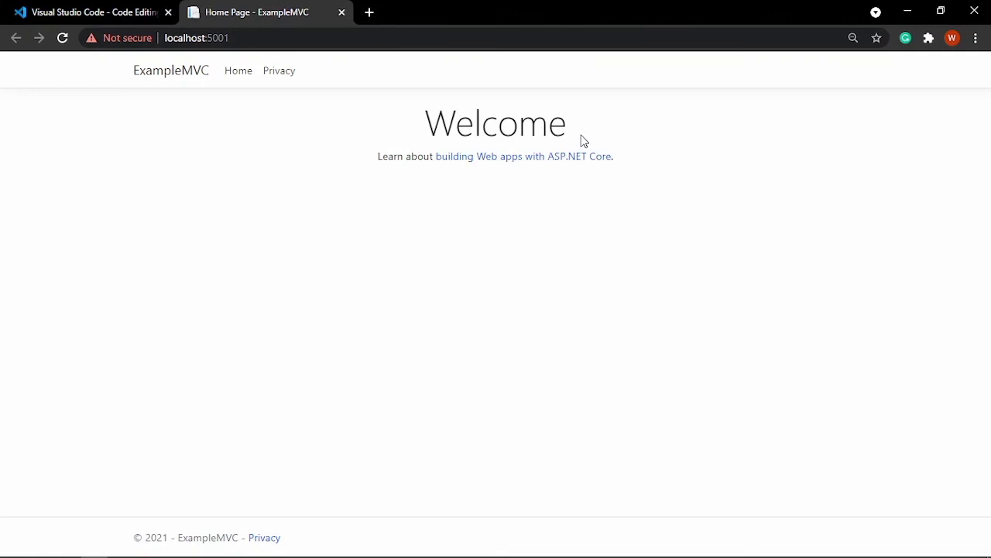
pyautogui.moveTo(4, 83)
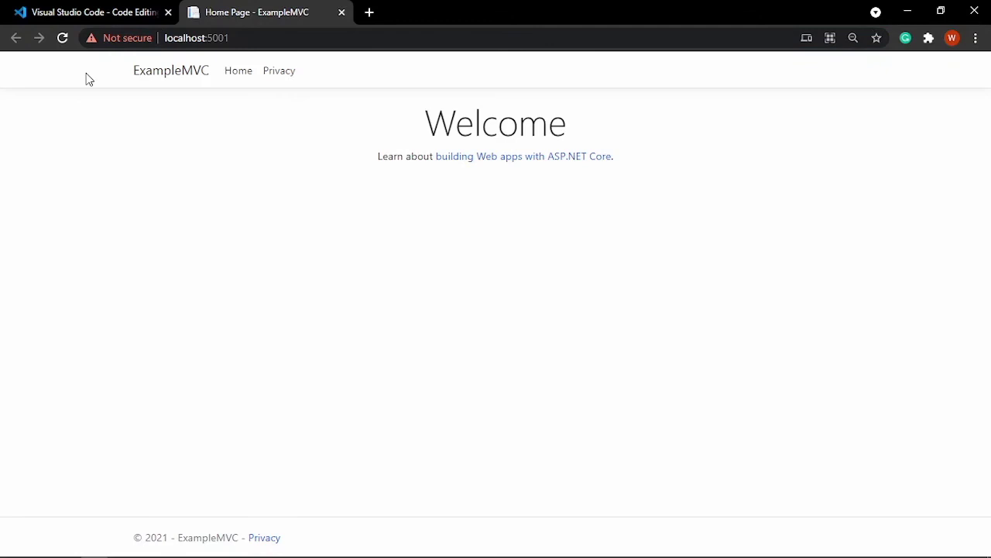
pyautogui.moveTo(314, 74)
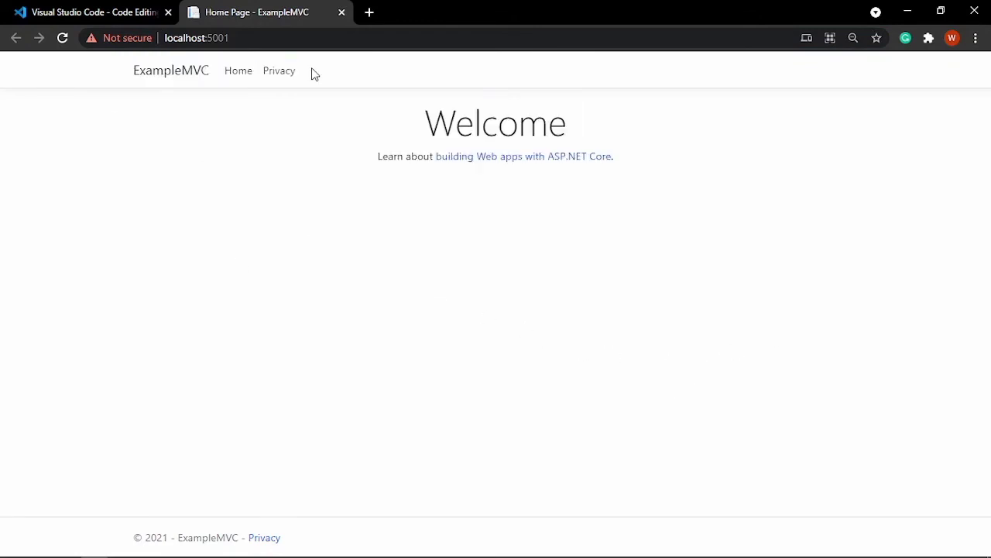
pyautogui.moveTo(690, 232)
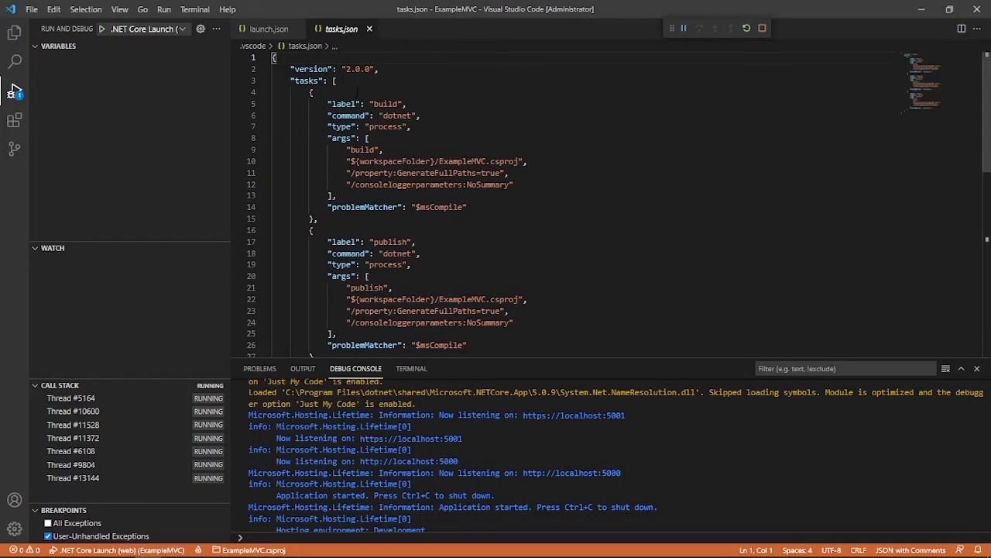
# - Expand Views > Home in the Explorer and open Index.cshtml
pyautogui.click(14, 33)
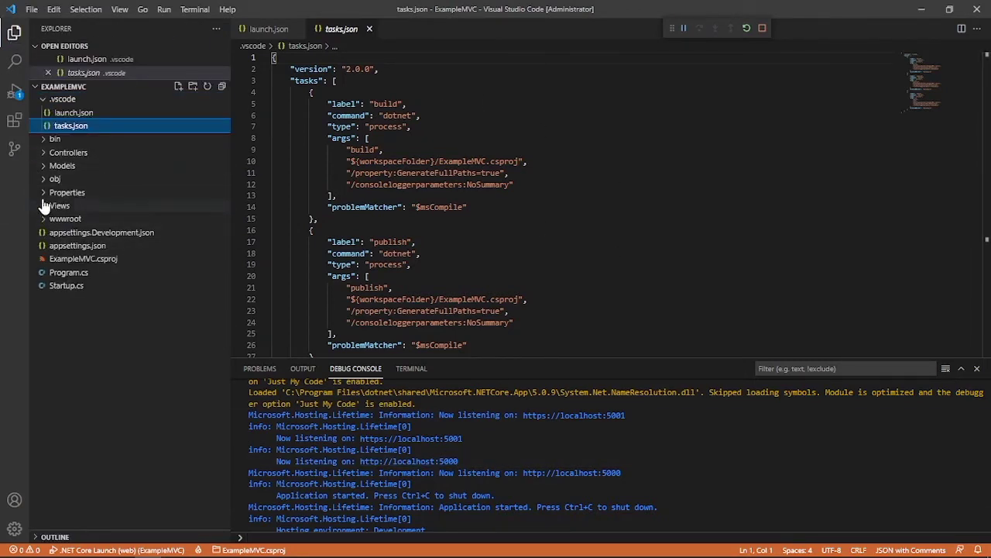
pyautogui.click(58, 205)
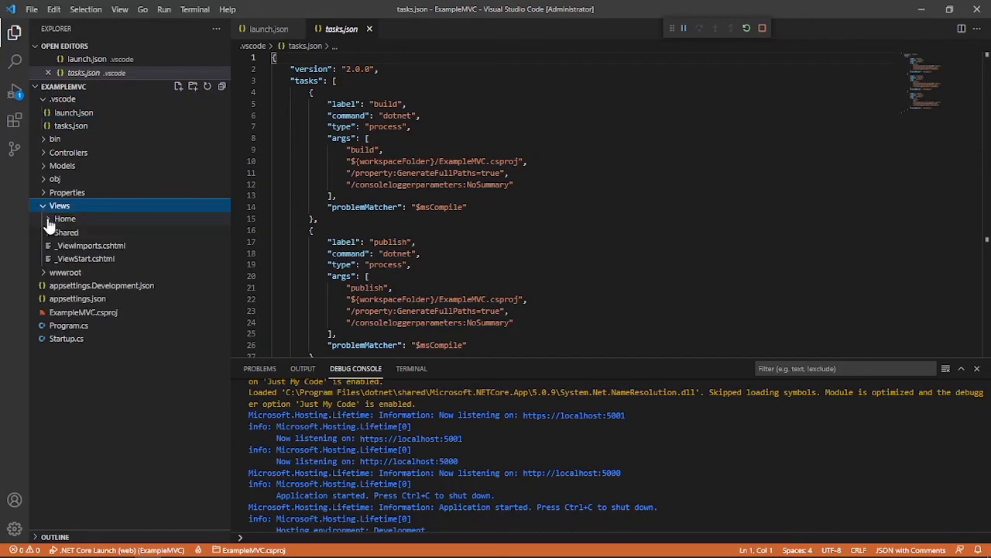
pyautogui.click(65, 219)
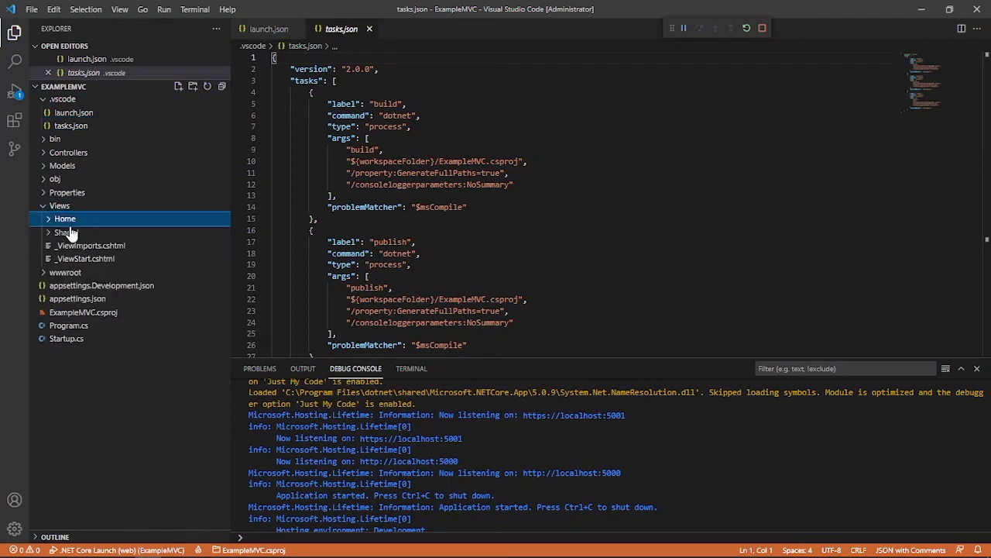
pyautogui.click(65, 218)
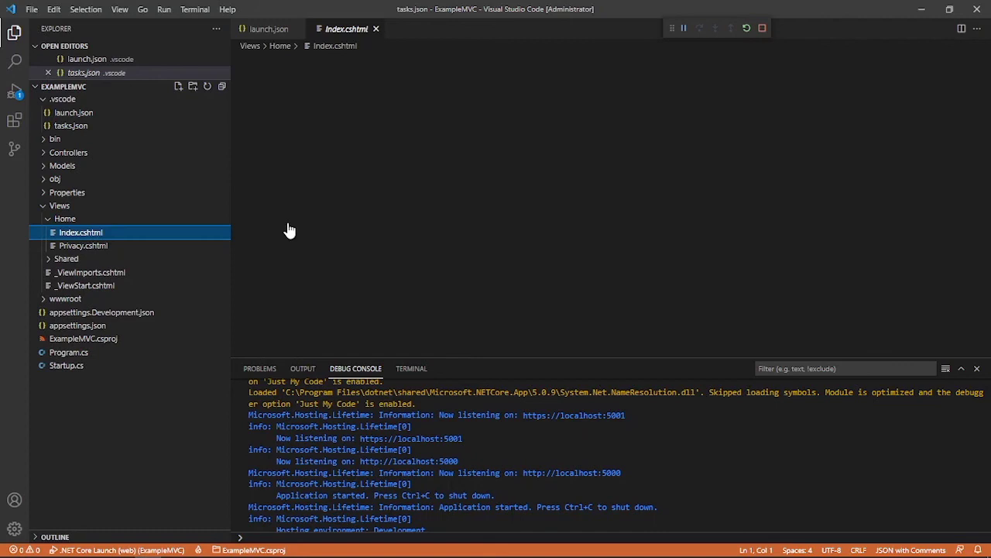
# - Change the h1 heading to 'Welcome Students' and save Index.cshtml
pyautogui.click(81, 232)
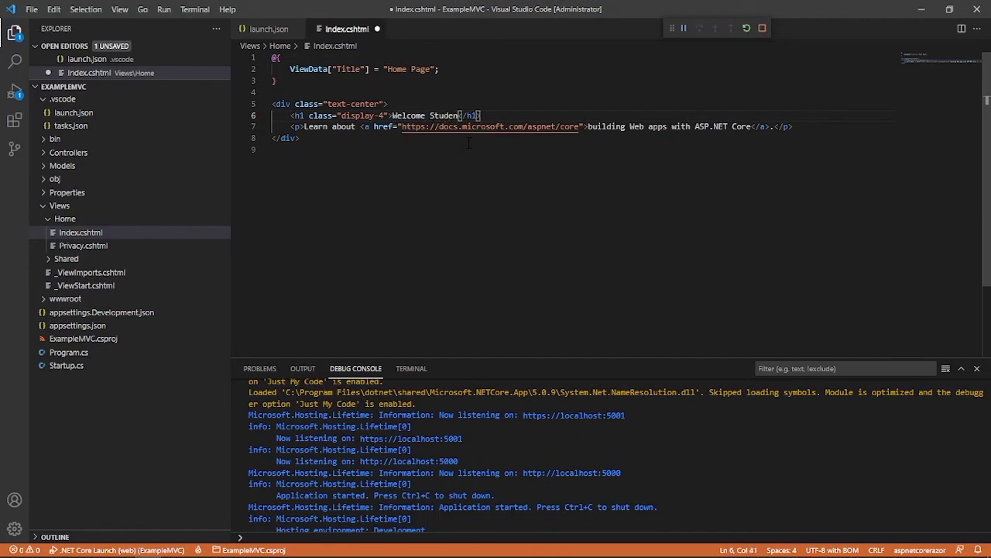
pyautogui.write('s')
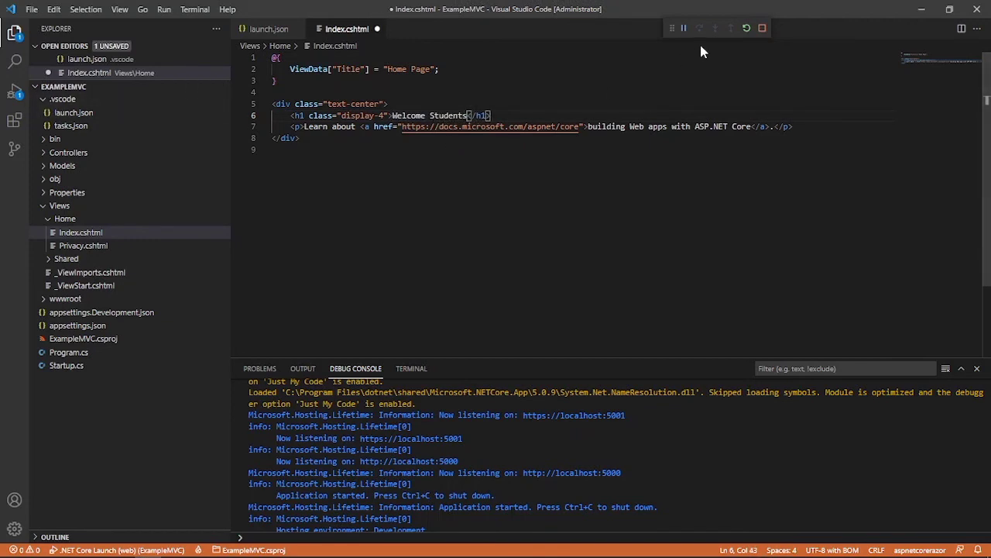
pyautogui.moveTo(703, 51)
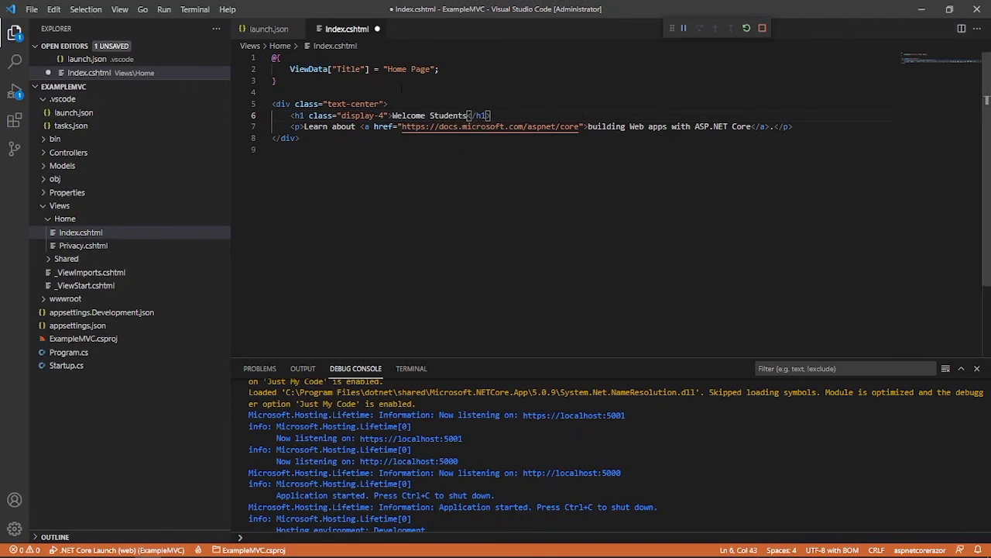
pyautogui.click(278, 91)
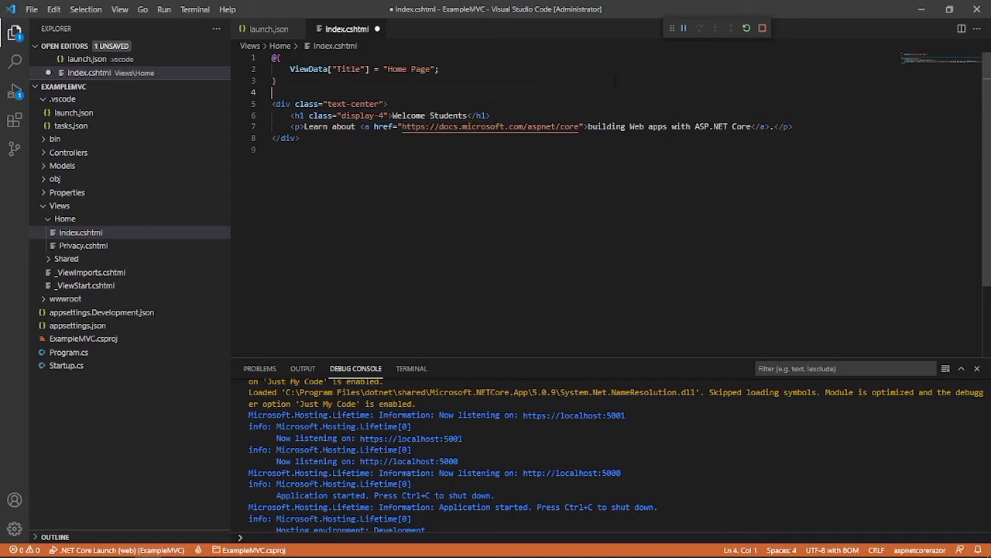
pyautogui.click(745, 29)
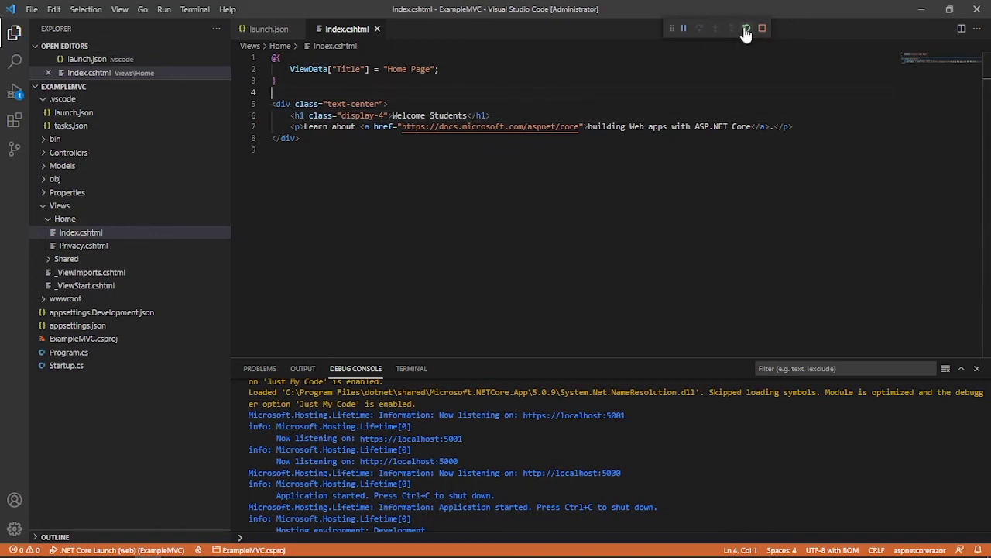
pyautogui.click(746, 29)
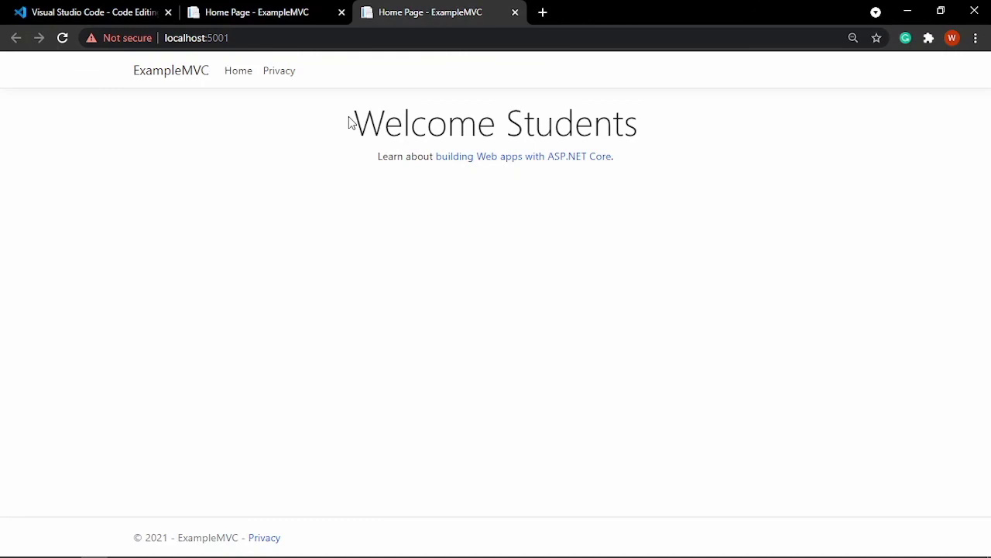
# - Highlight the localhost:5001 page heading to confirm it reads 'Welcome Students'
pyautogui.tripleClick(495, 122)
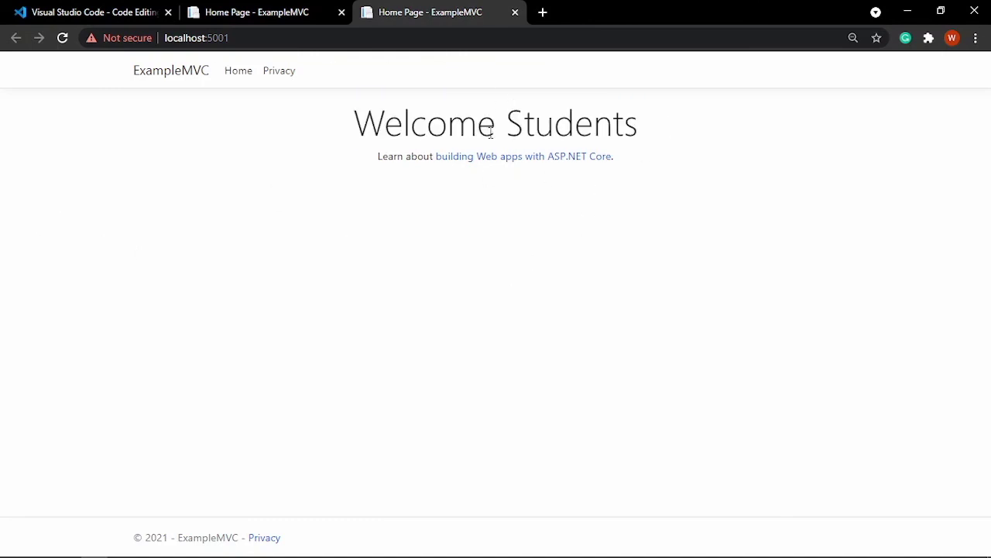
pyautogui.moveTo(82, 128)
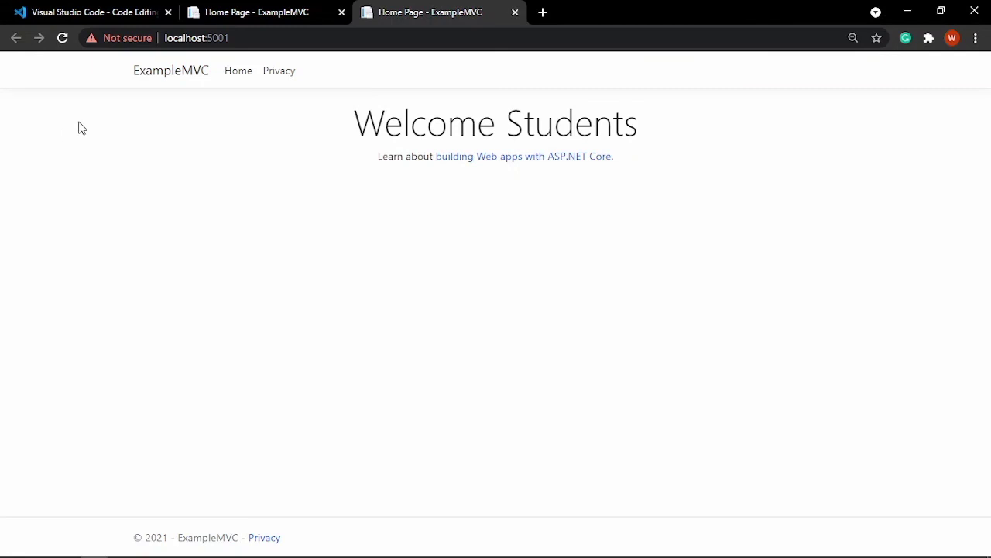
pyautogui.moveTo(115, 91)
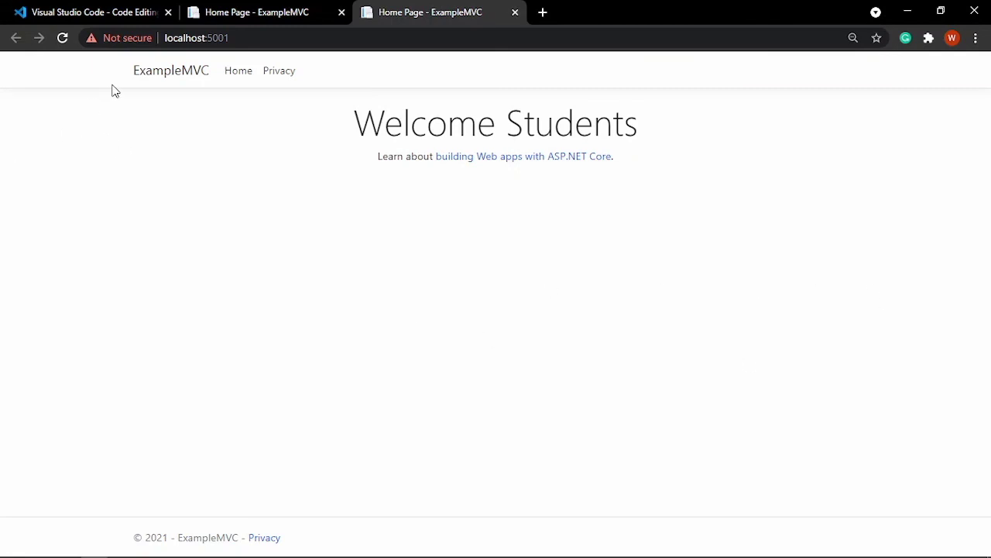
pyautogui.moveTo(771, 96)
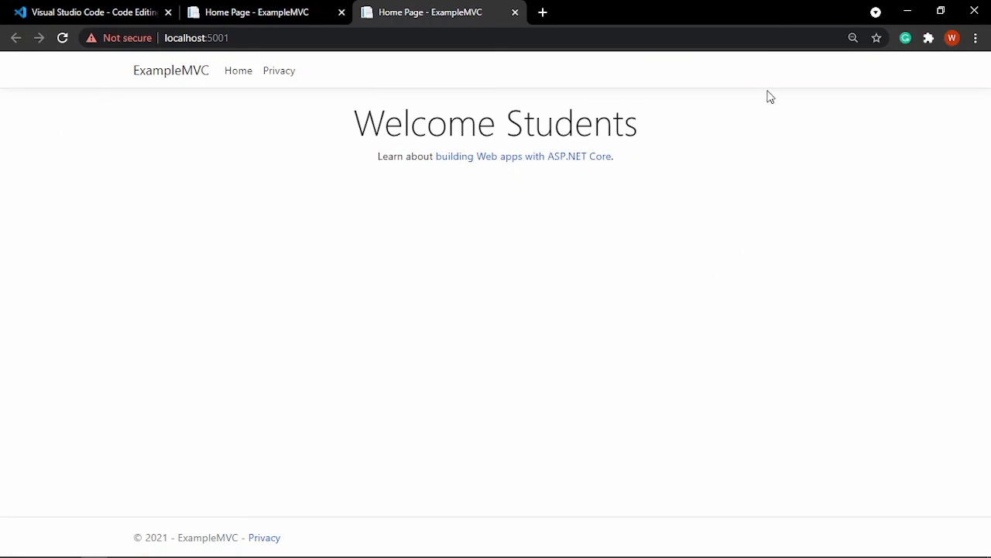
pyautogui.moveTo(294, 147)
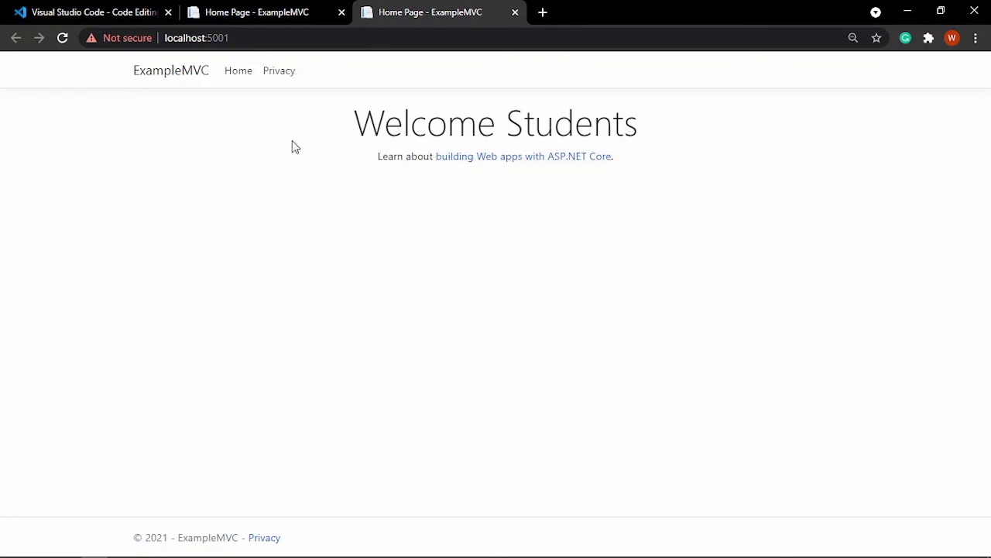
pyautogui.moveTo(111, 128)
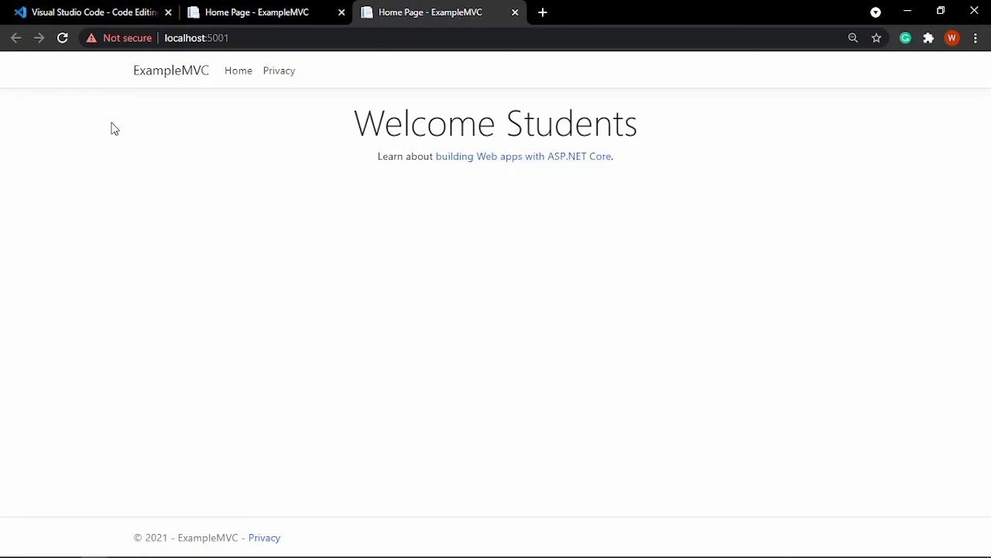
pyautogui.moveTo(229, 272)
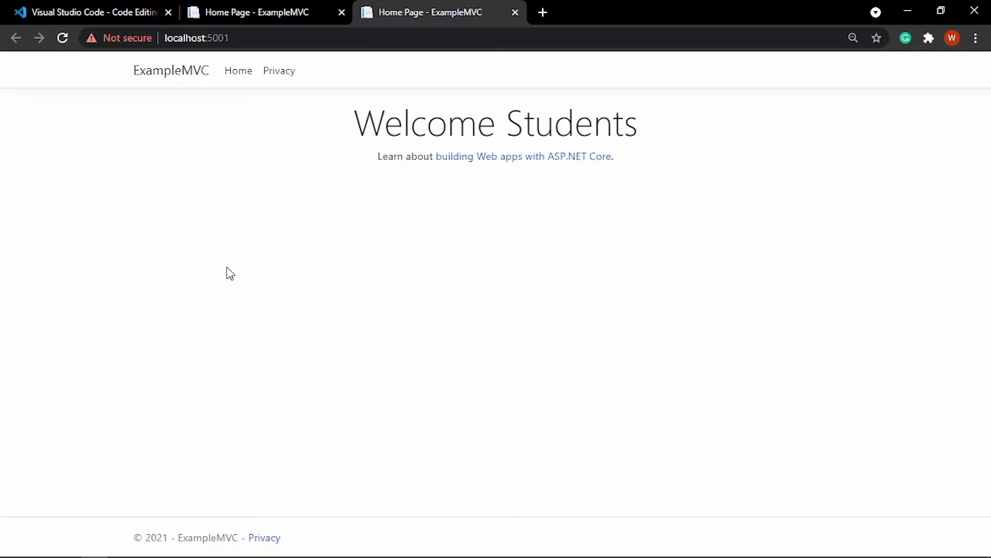
pyautogui.moveTo(93, 91)
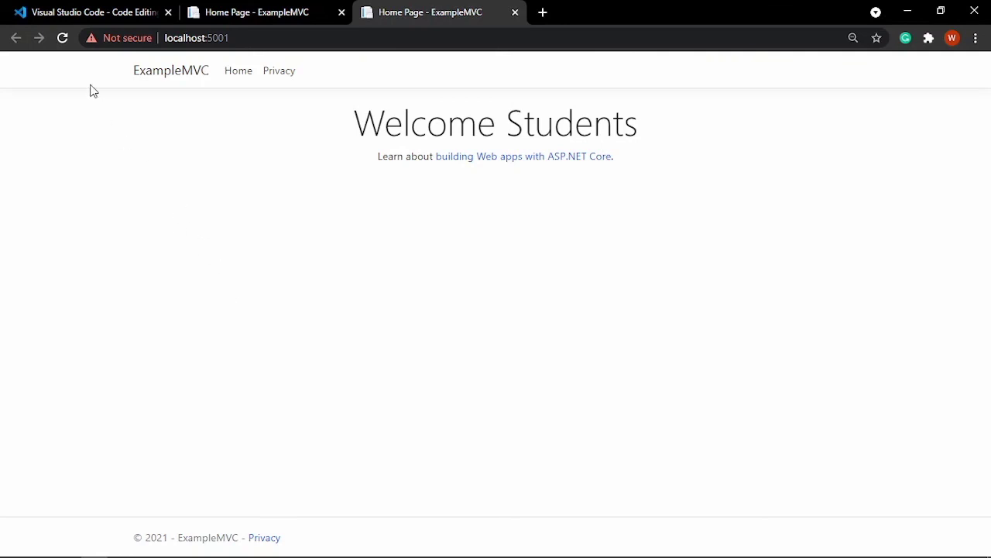
pyautogui.moveTo(115, 64)
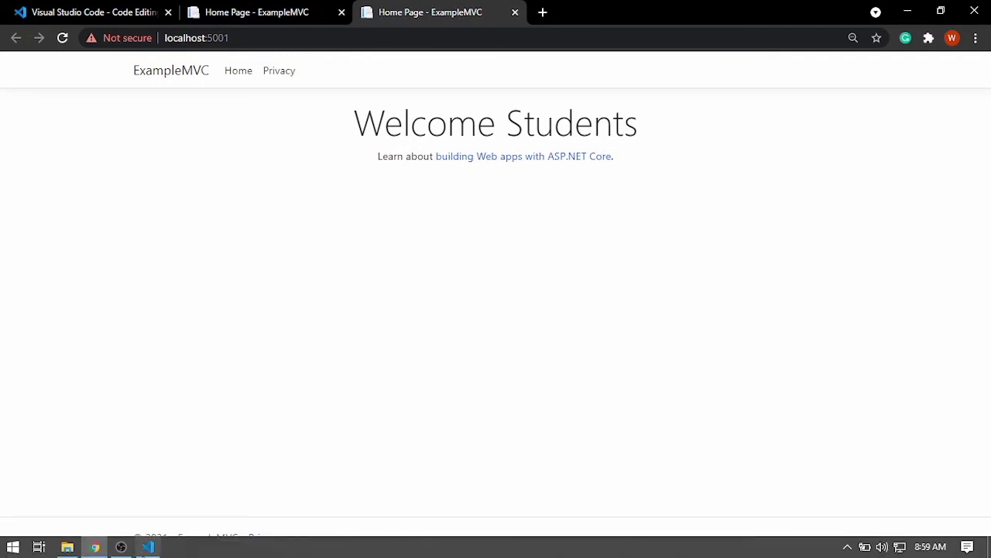
# - Return to VS Code from the taskbar and toggle the Explorer sidebar off and on
pyautogui.click(147, 547)
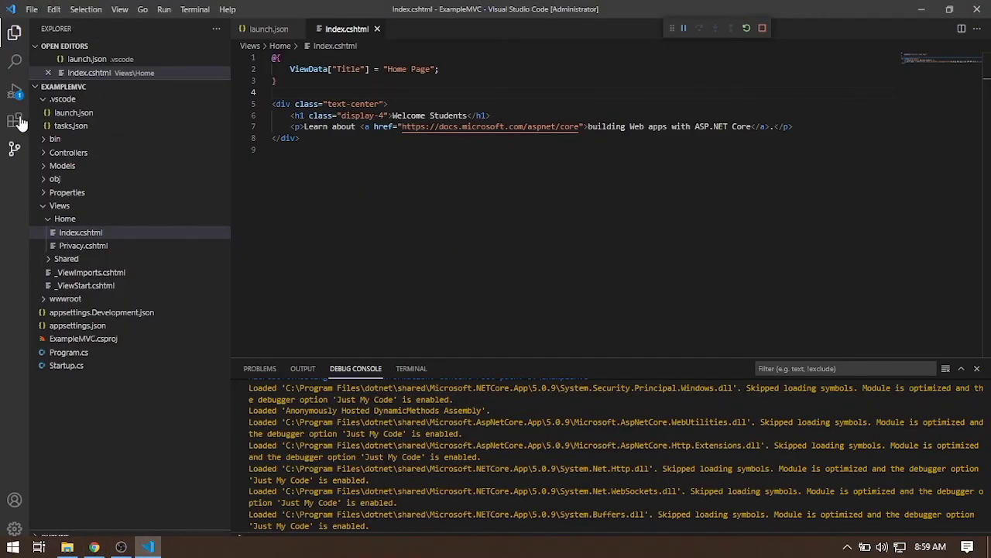
pyautogui.click(14, 32)
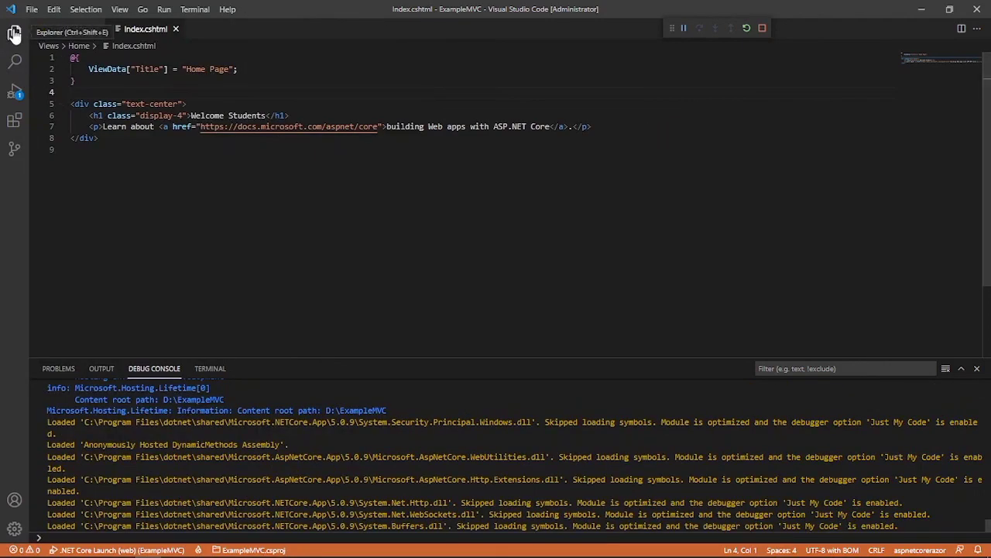
pyautogui.click(14, 33)
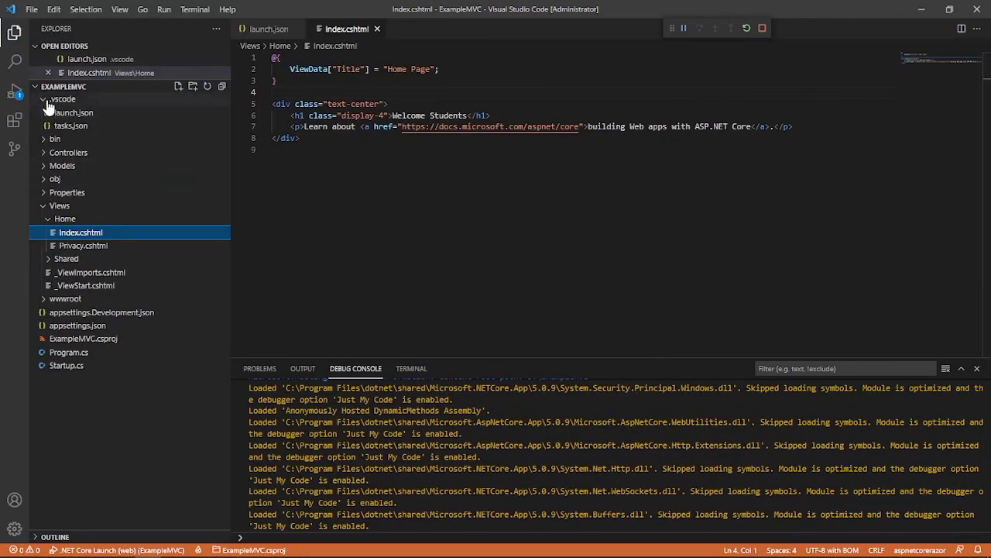